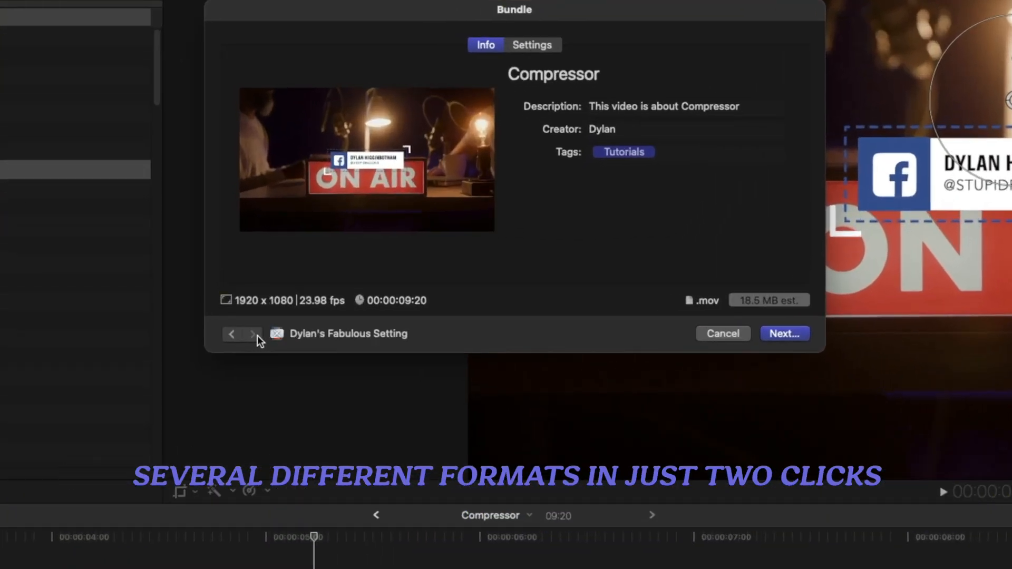
Step: Cancel the Bundle share sheet and send the project to Compressor as a new batch
left_click(723, 334)
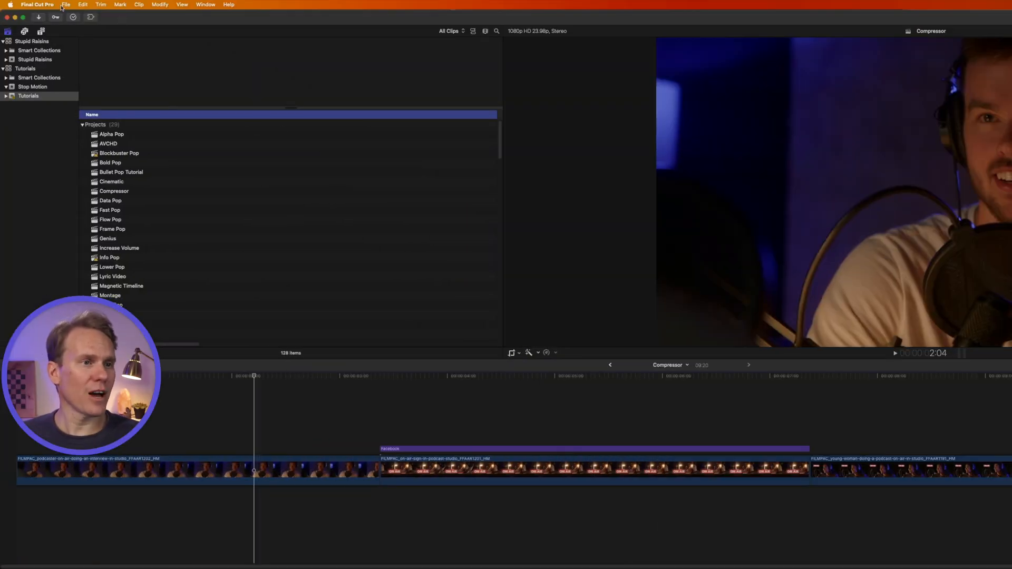
left_click(66, 4)
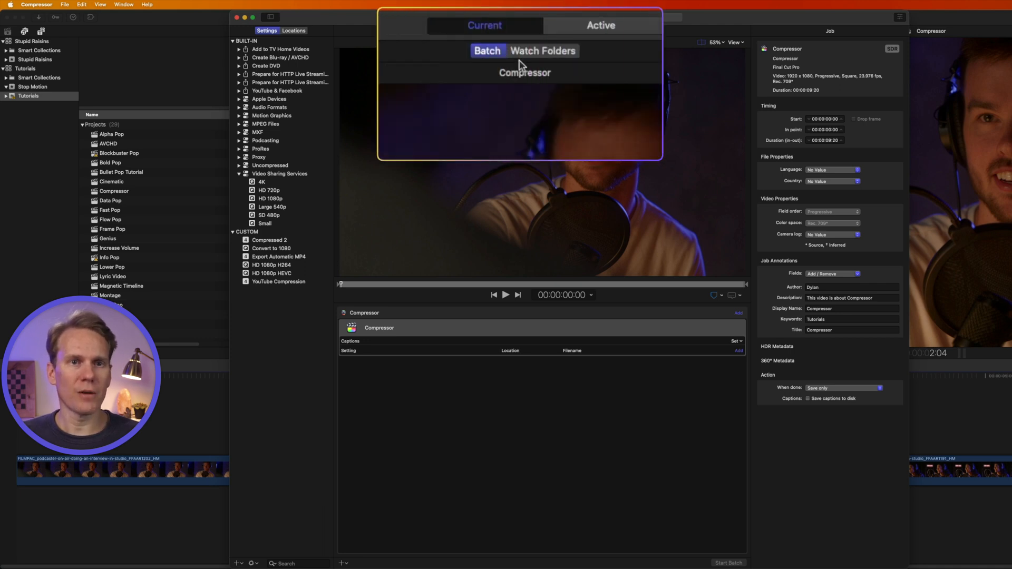
left_click(542, 51)
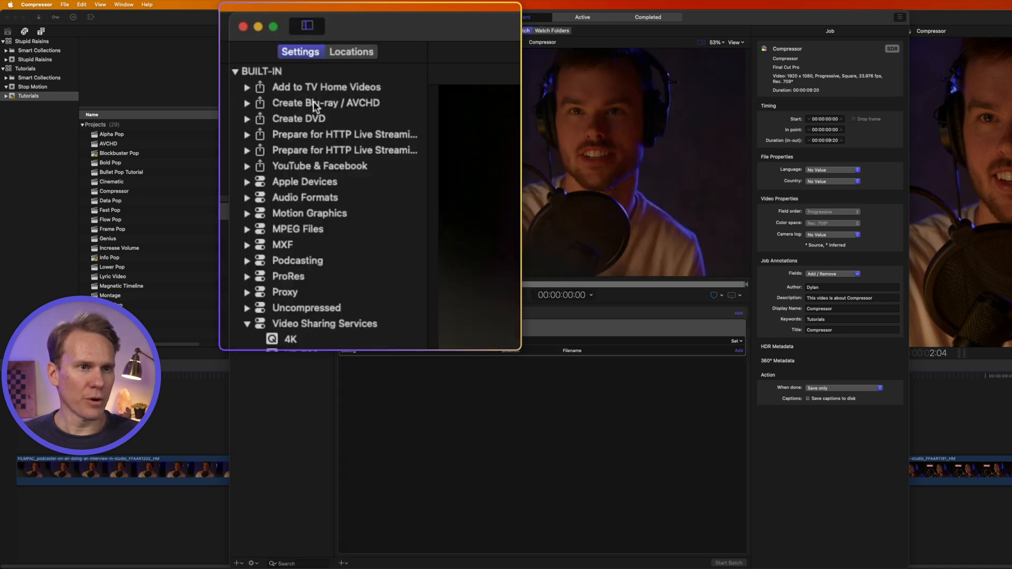
mouse_move(269, 331)
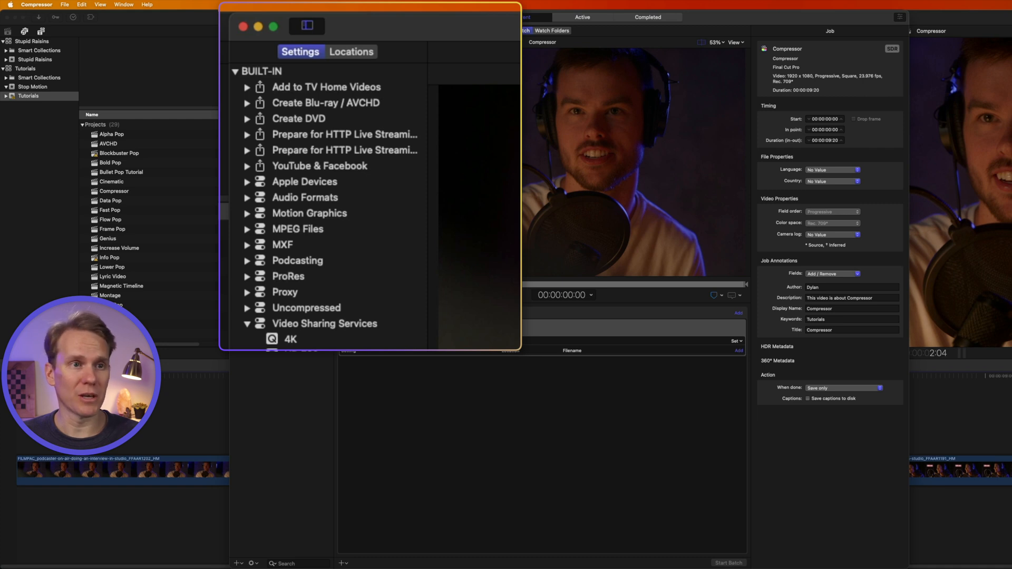
left_click(350, 52)
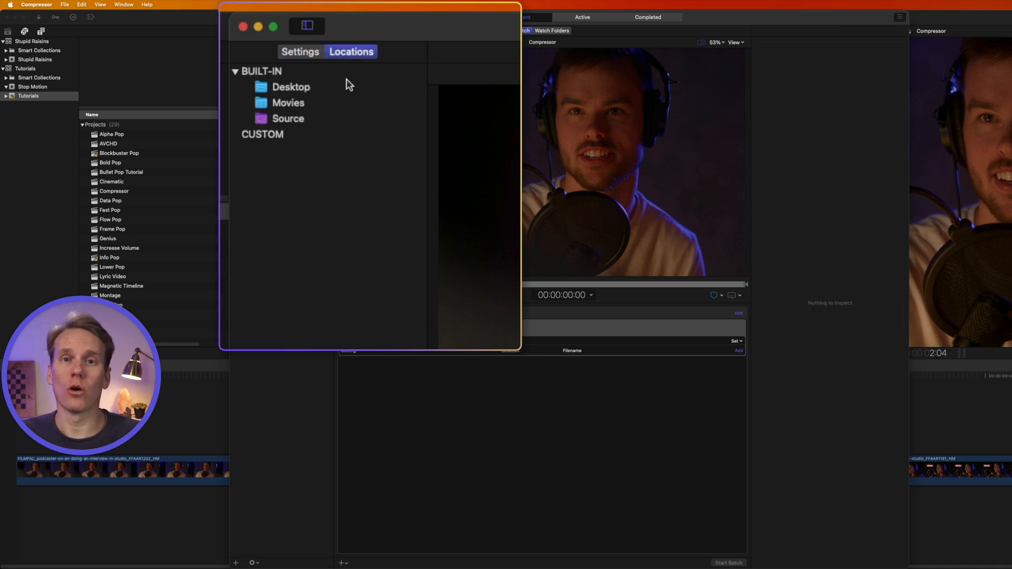
mouse_move(350, 97)
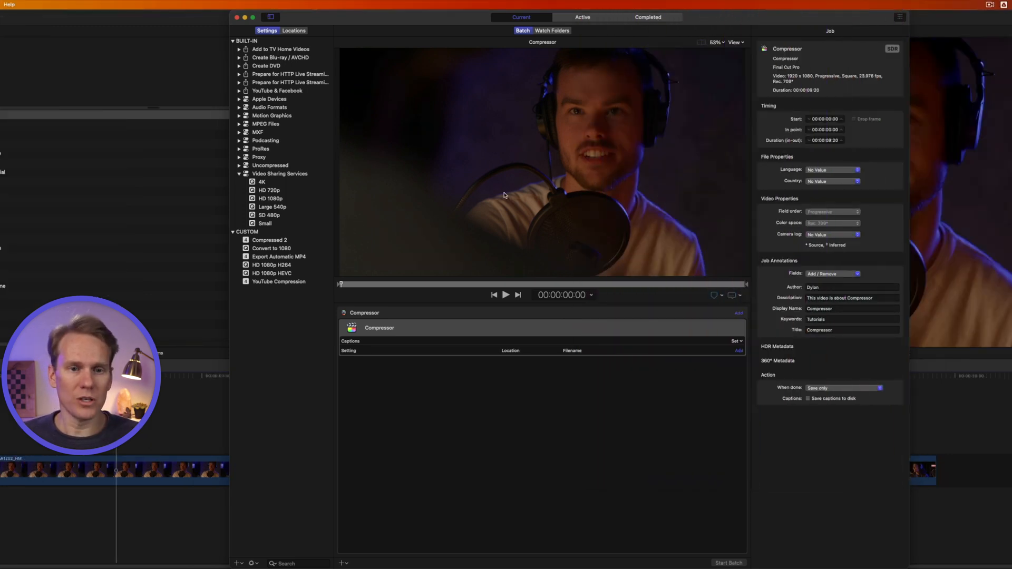
mouse_move(689, 346)
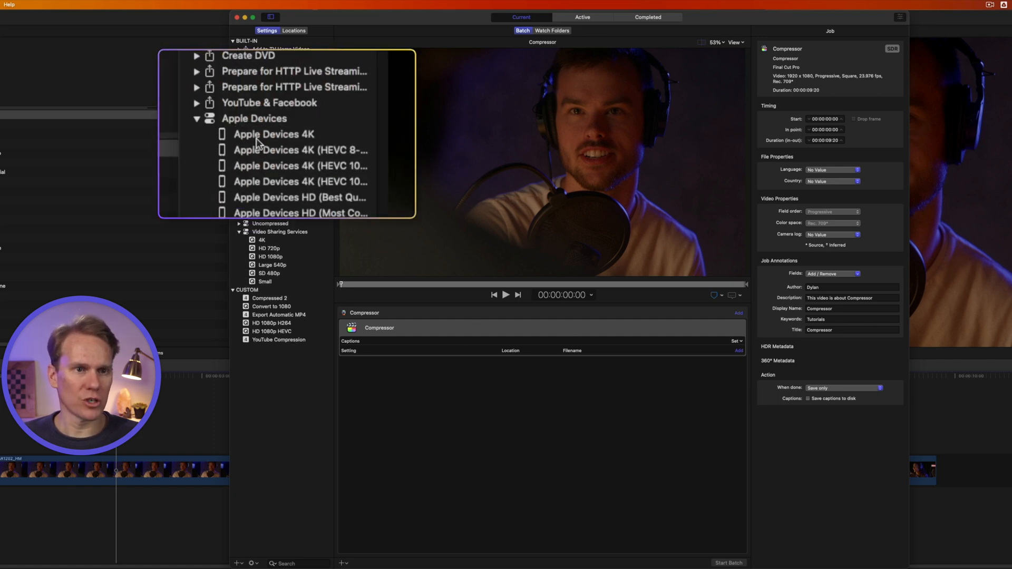
Step: Apply the Apple Devices 4K (HEVC 8-bit) setting to the job, cancelling the Add setting and Add location choosers
left_click(301, 150)
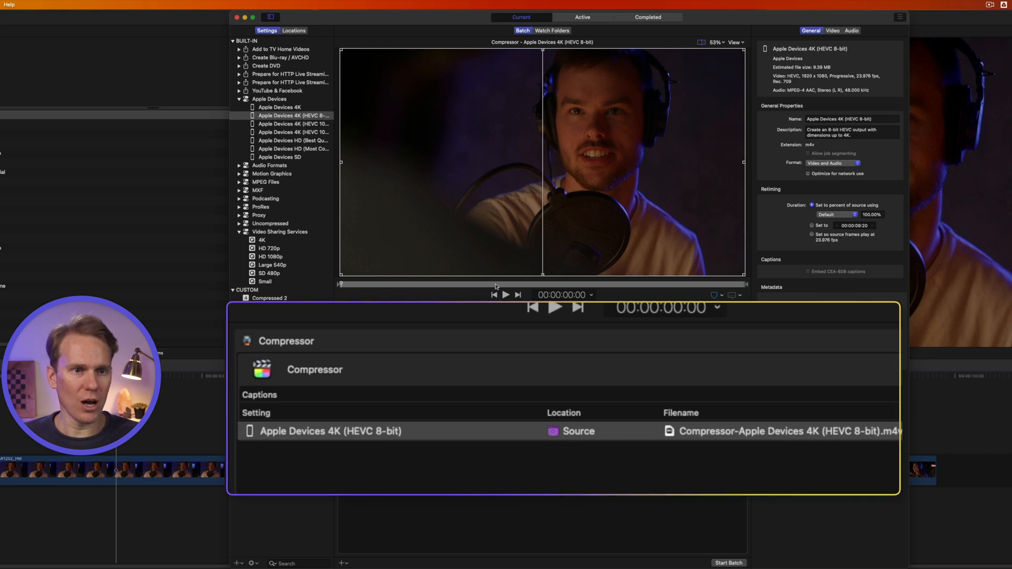
mouse_move(276, 259)
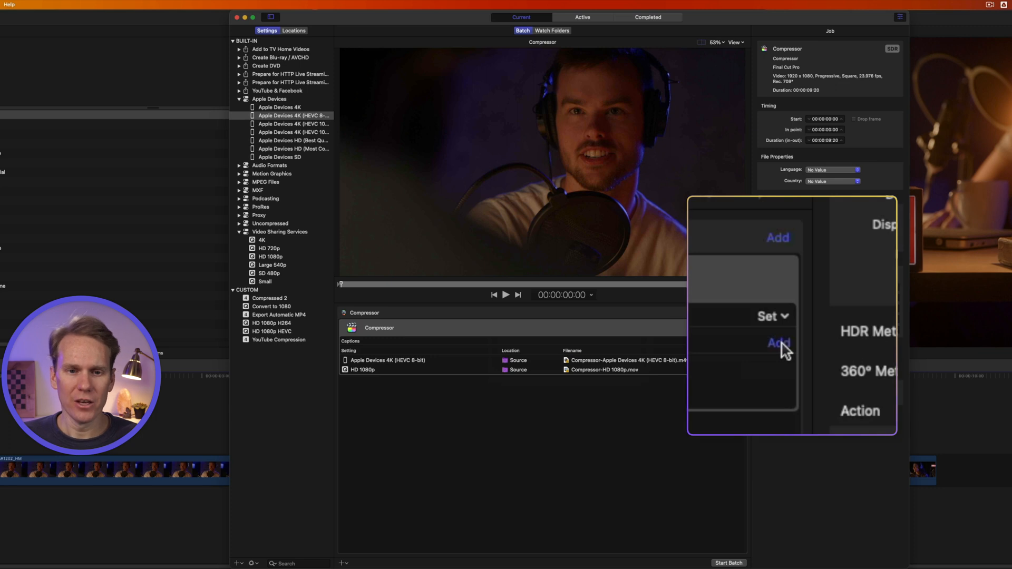
left_click(779, 343)
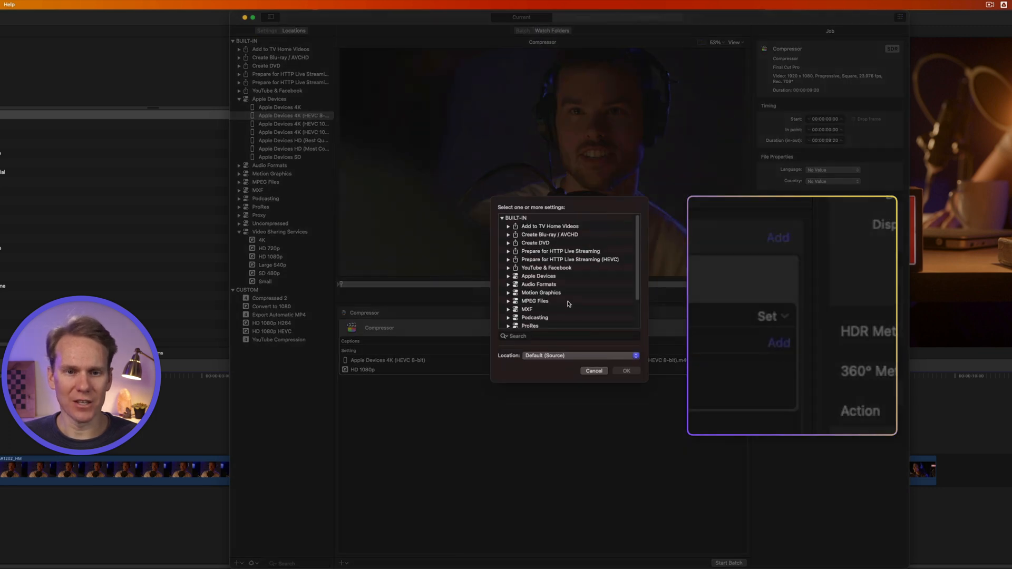
left_click(626, 370)
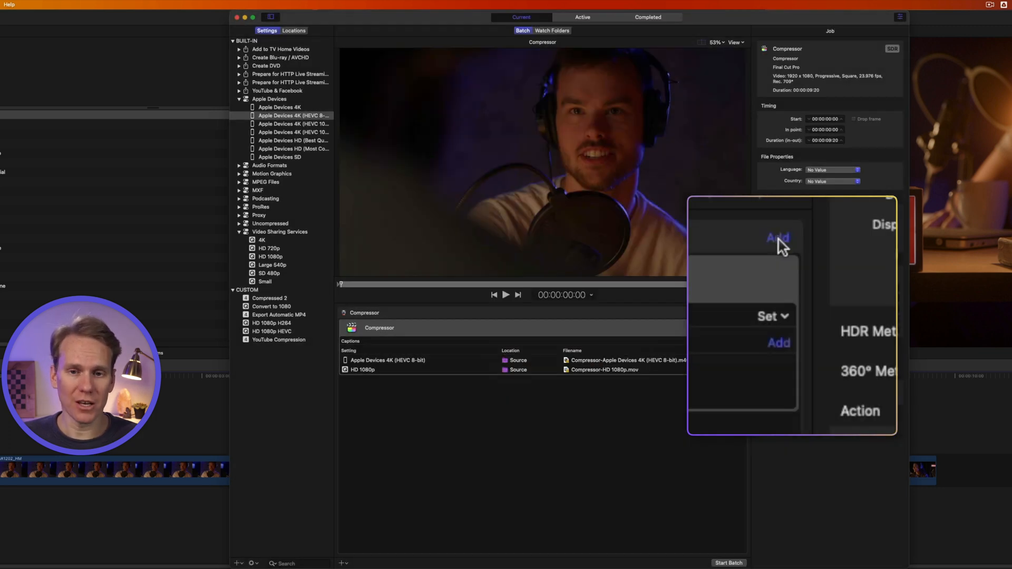
left_click(778, 238)
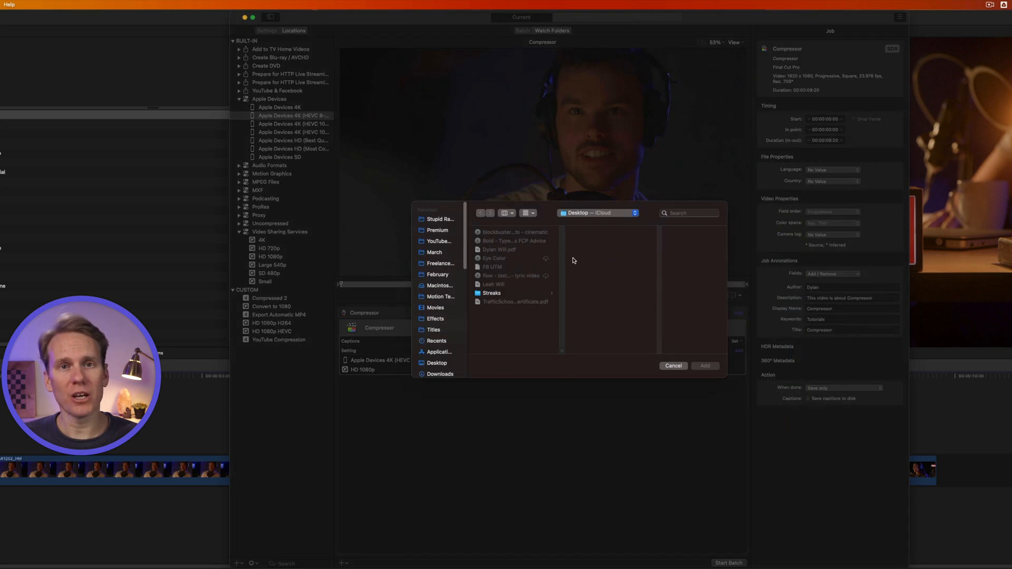
left_click(673, 366)
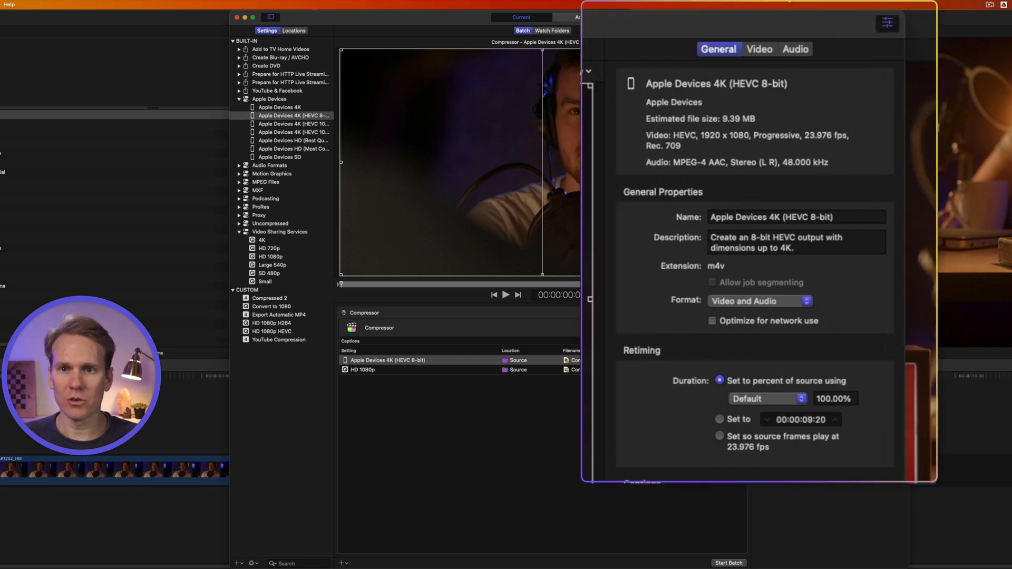
Step: Review the 4K setting's video properties and point both outputs' save location to the Desktop
left_click(760, 49)
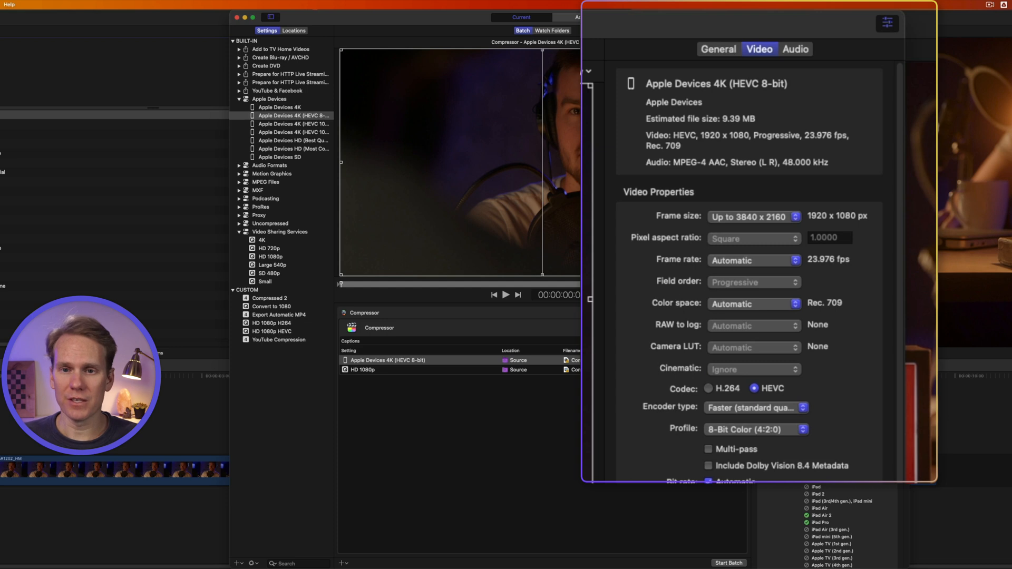
scroll("down", 3)
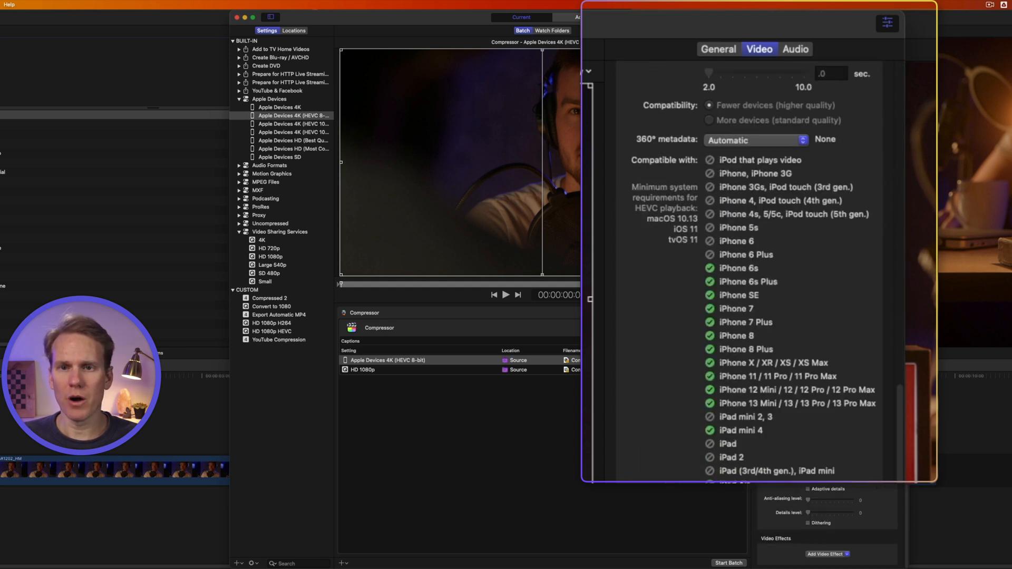
left_click(795, 50)
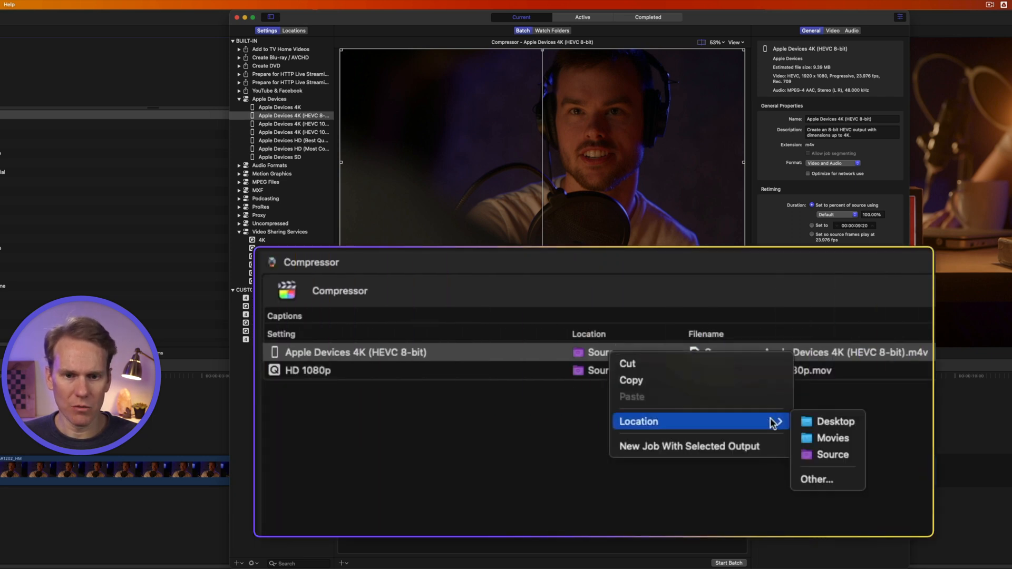
left_click(835, 421)
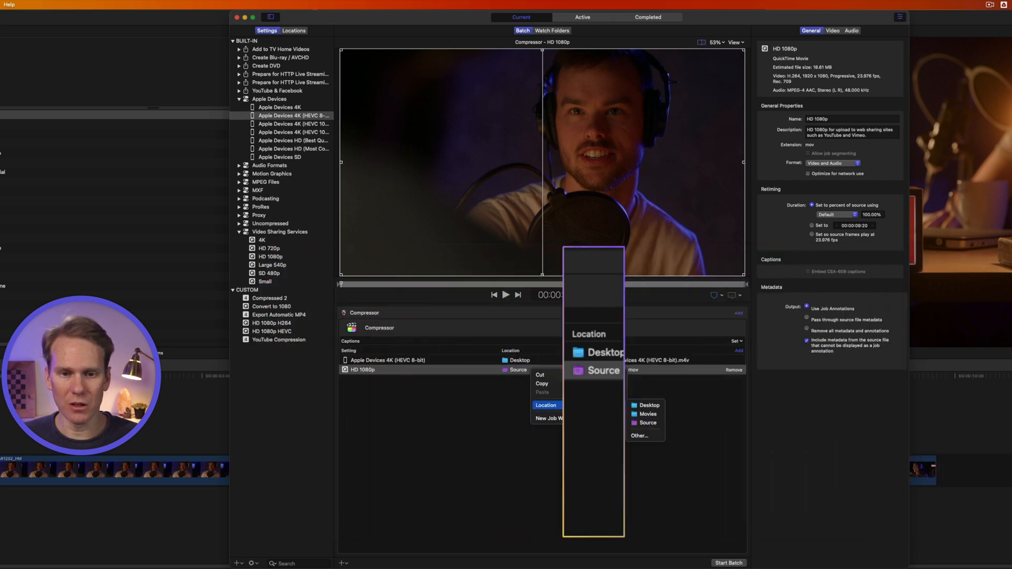
left_click(729, 563)
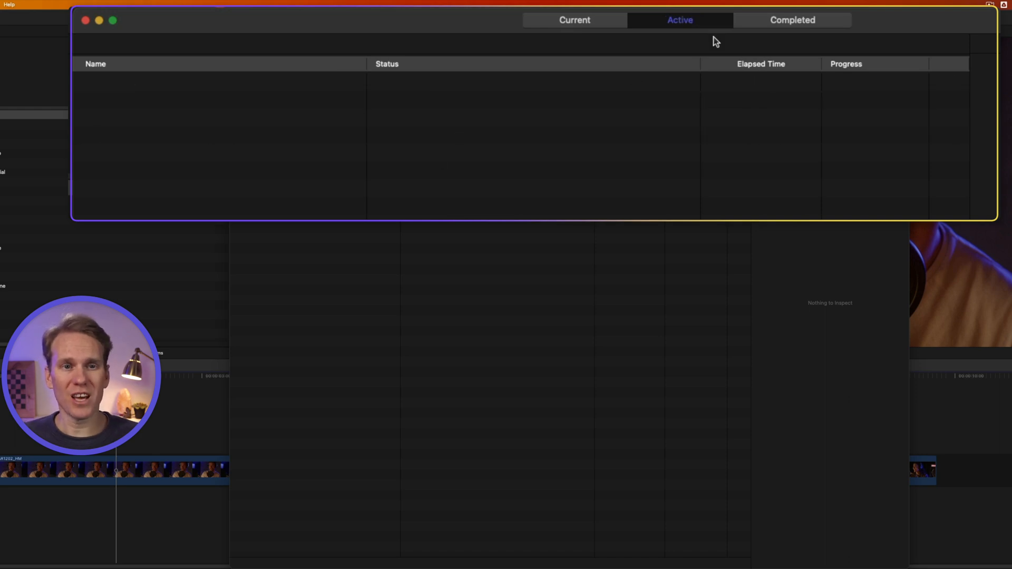
Step: Check the Active jobs list, then view the Completed batches
left_click(792, 20)
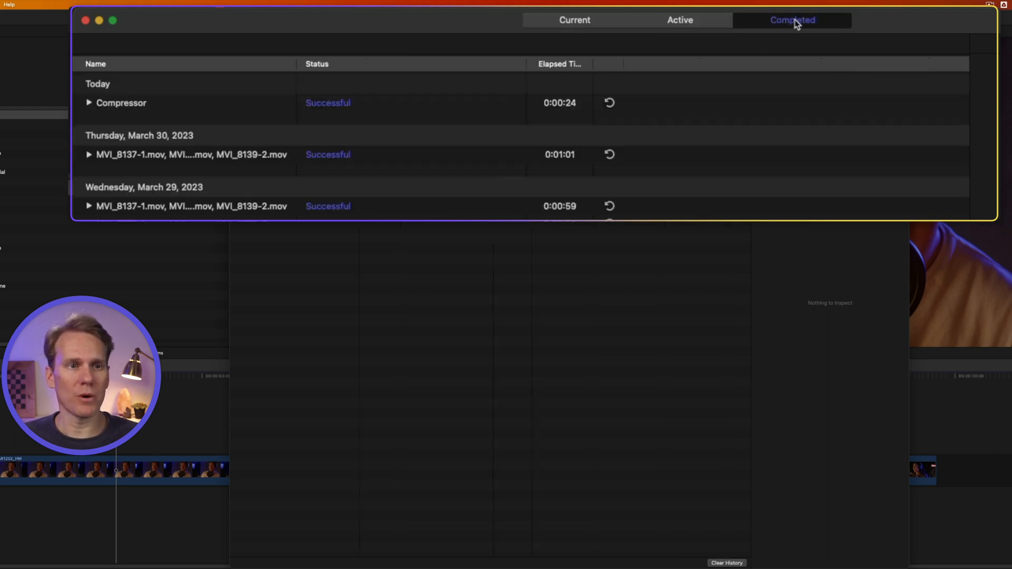
left_click(89, 102)
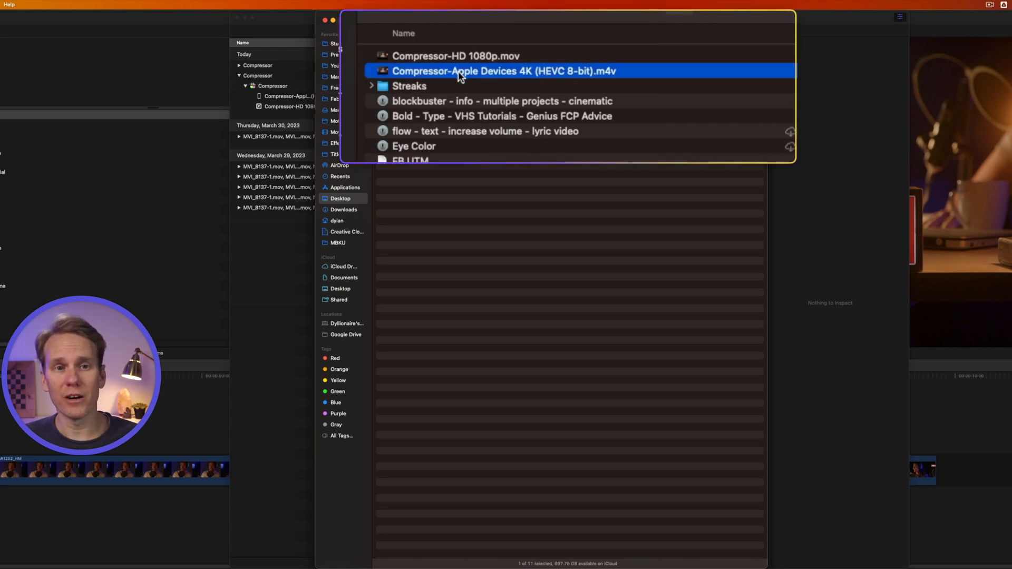
mouse_move(534, 77)
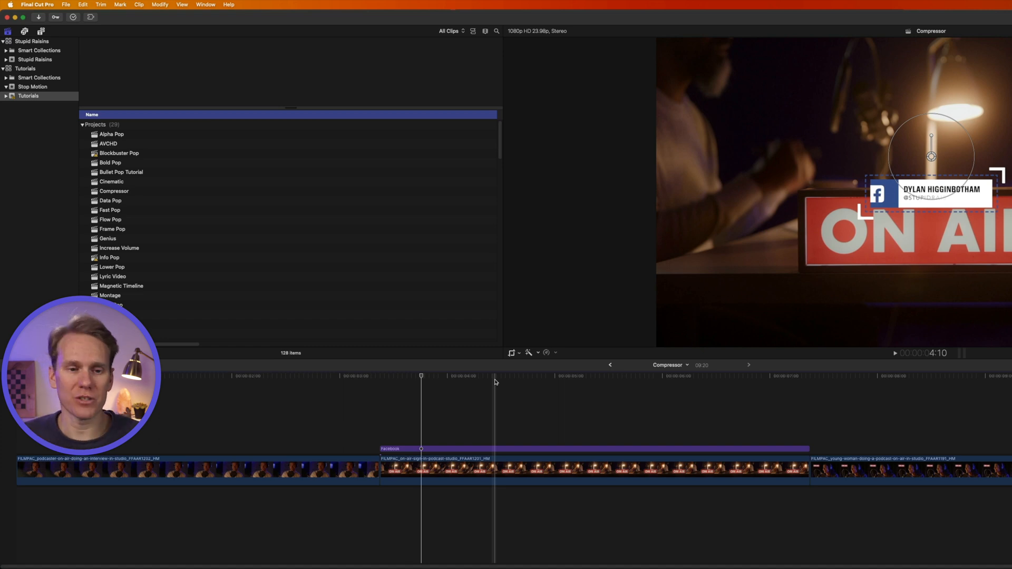
Step: Select the Compressor project and bring up its share destination list
left_click(114, 190)
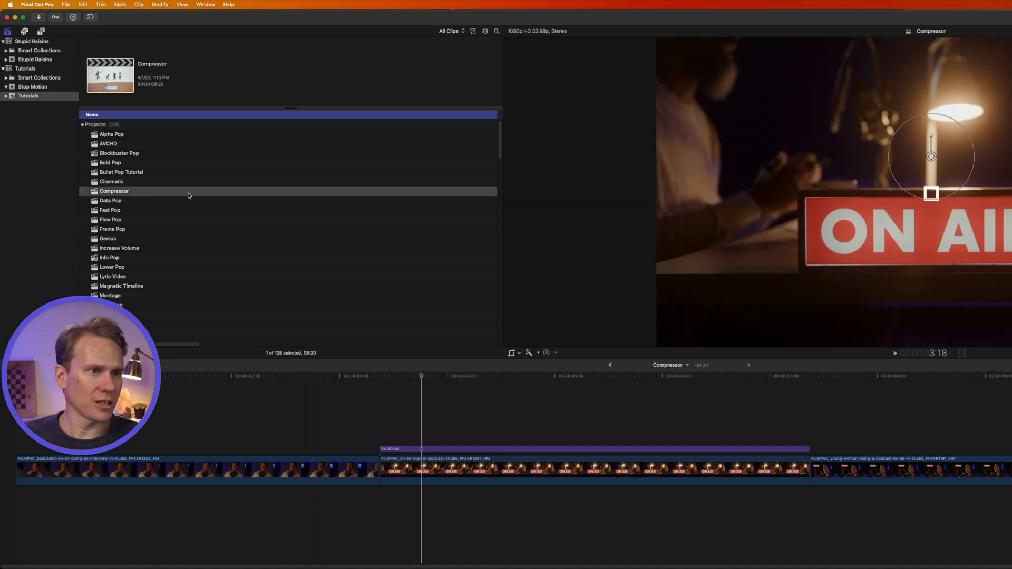
left_click(65, 4)
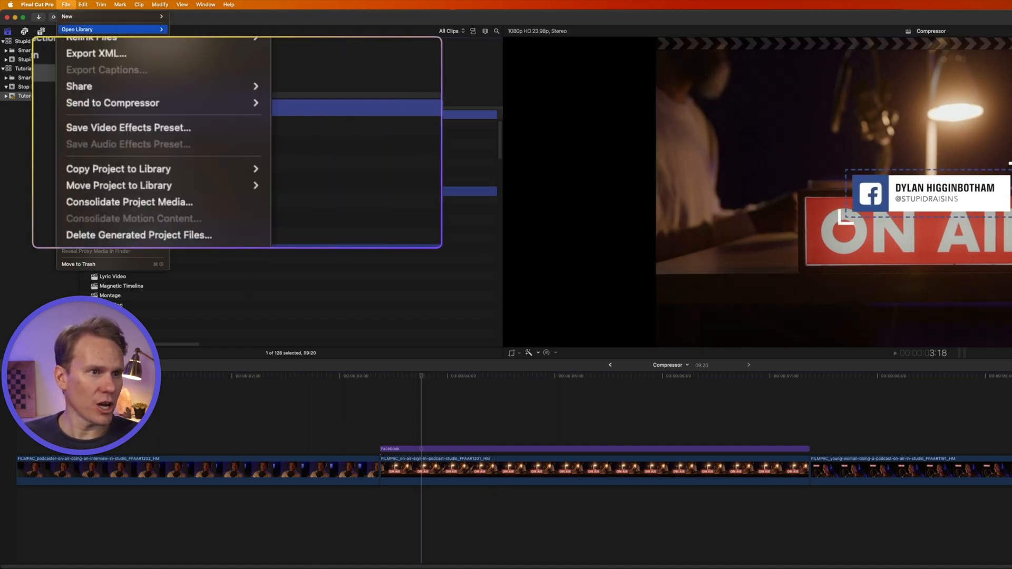
mouse_move(79, 85)
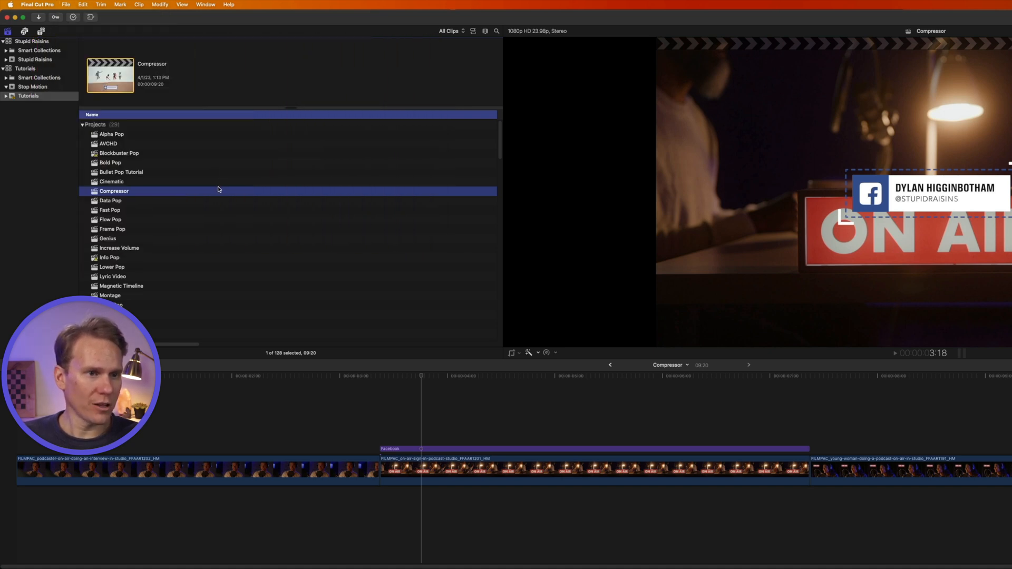
right_click(113, 191)
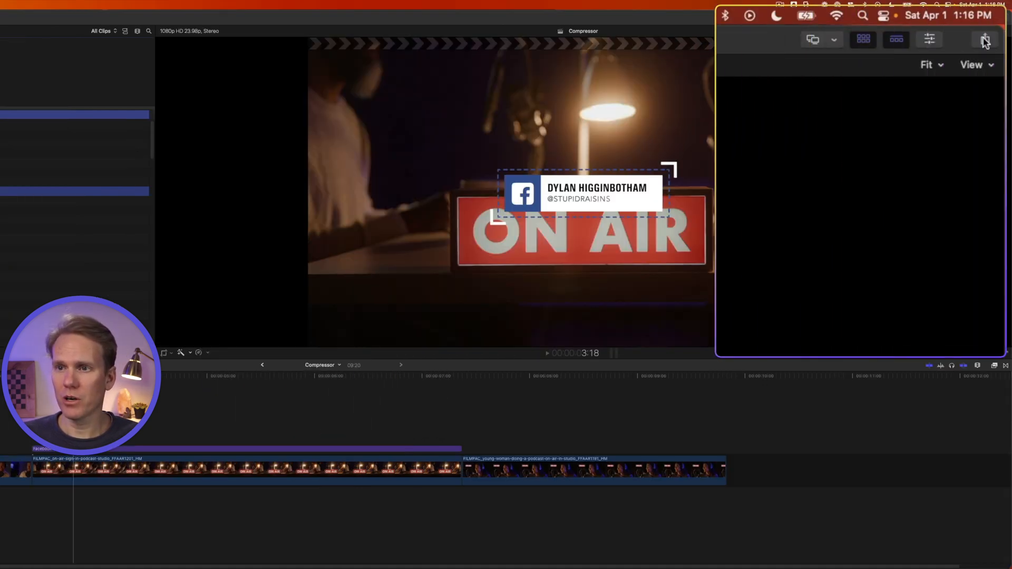
left_click(985, 39)
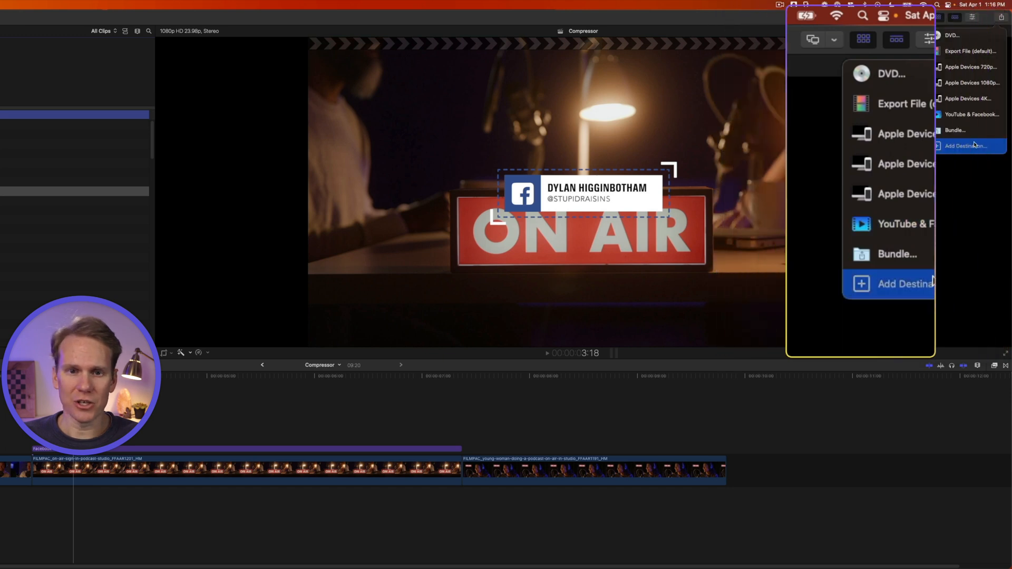
Step: Add a share destination from the Apple Devices 4K (HEVC 10-bit) Compressor setting
left_click(965, 145)
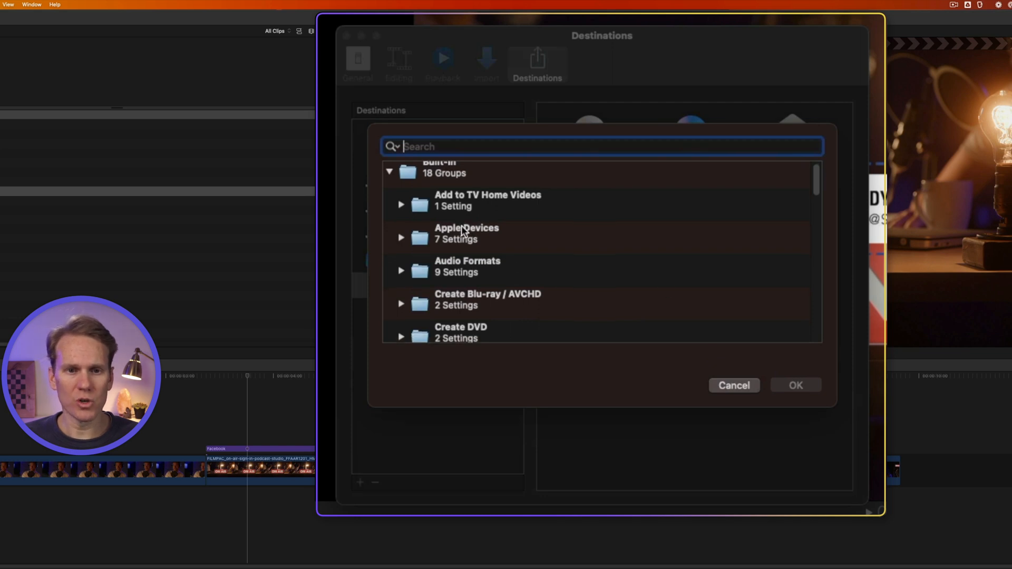
scroll("down", 3)
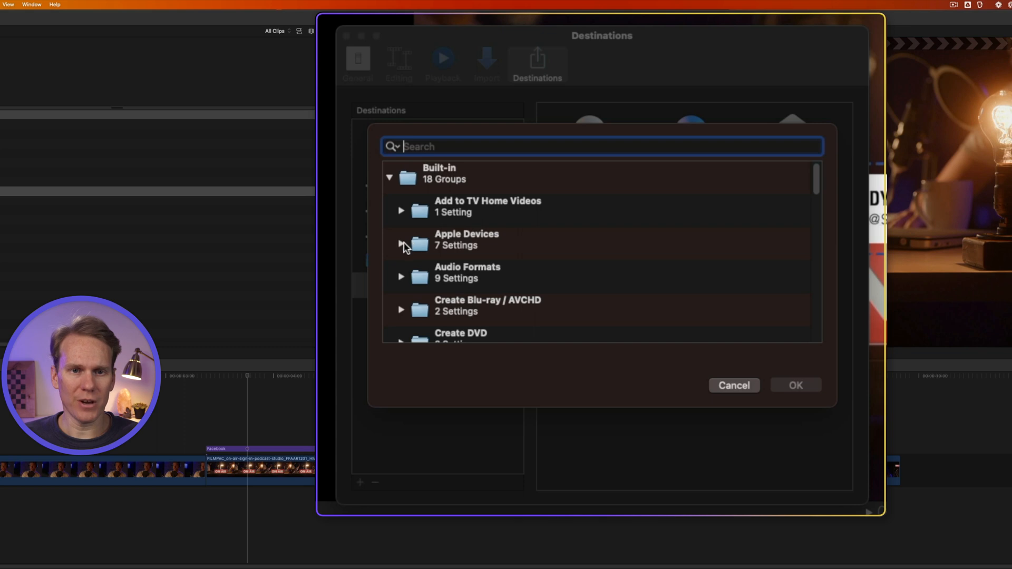
left_click(401, 246)
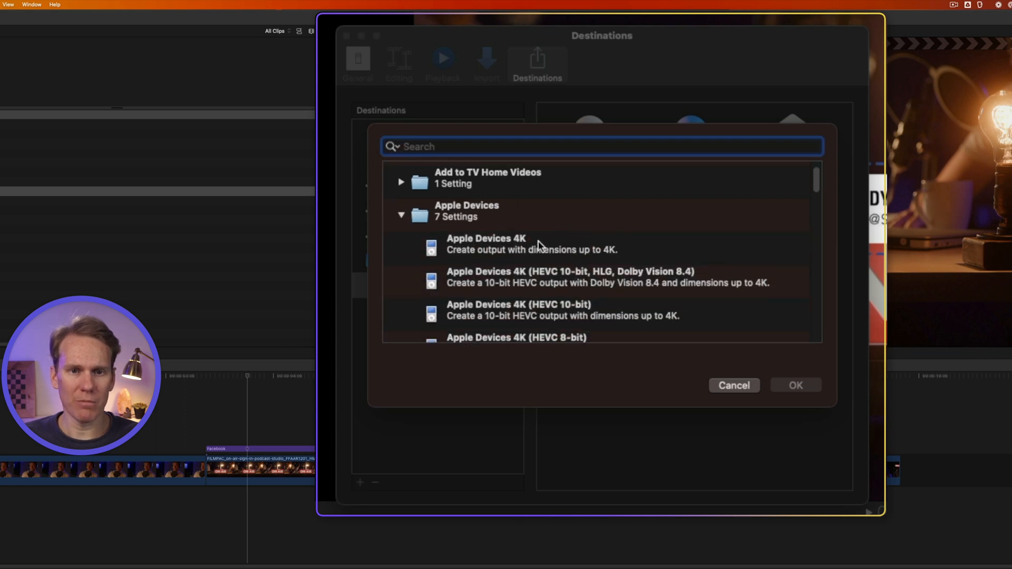
left_click(532, 244)
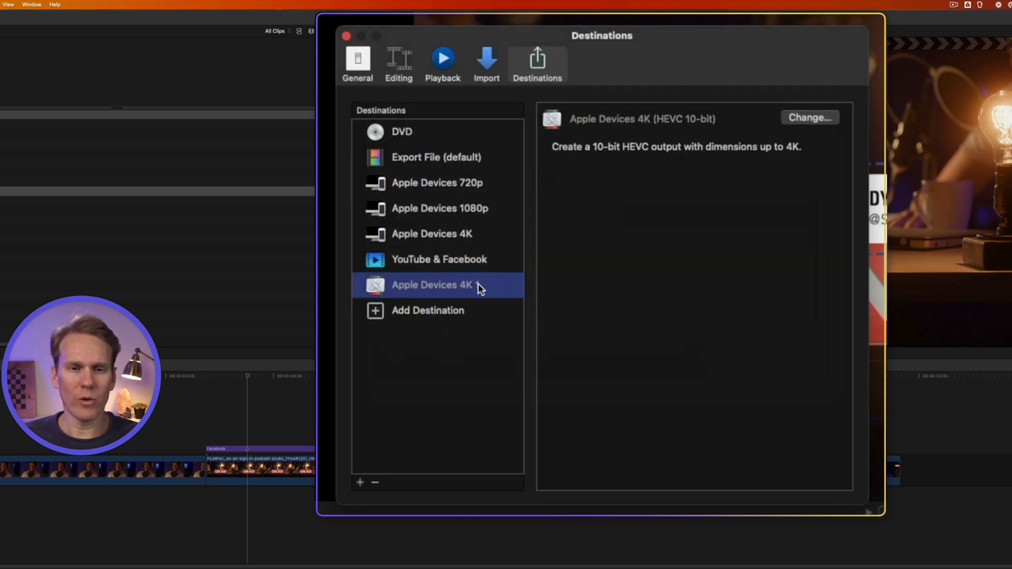
Step: Bring up options for the new destination and dismiss them without choosing any
right_click(431, 285)
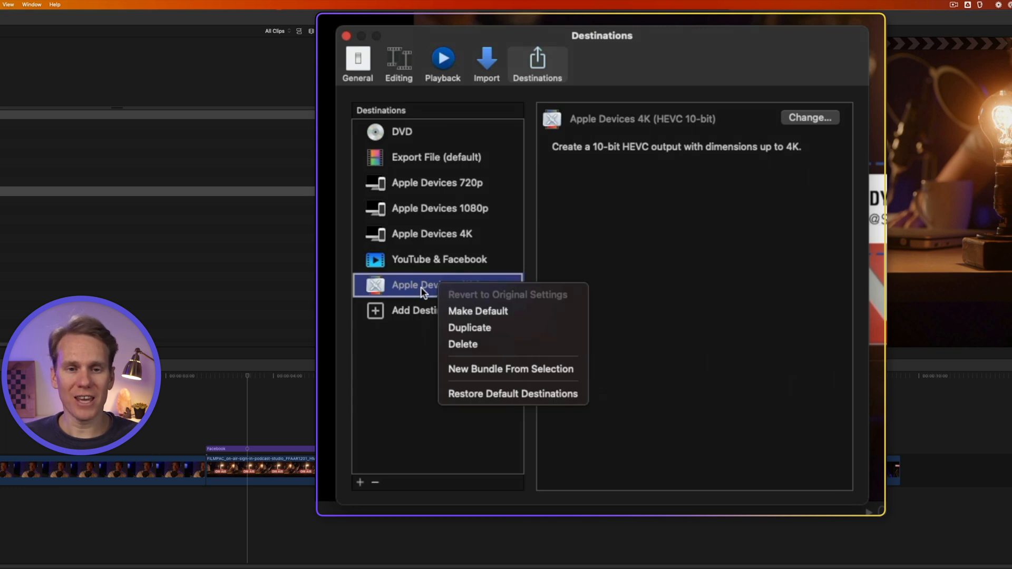
mouse_move(533, 323)
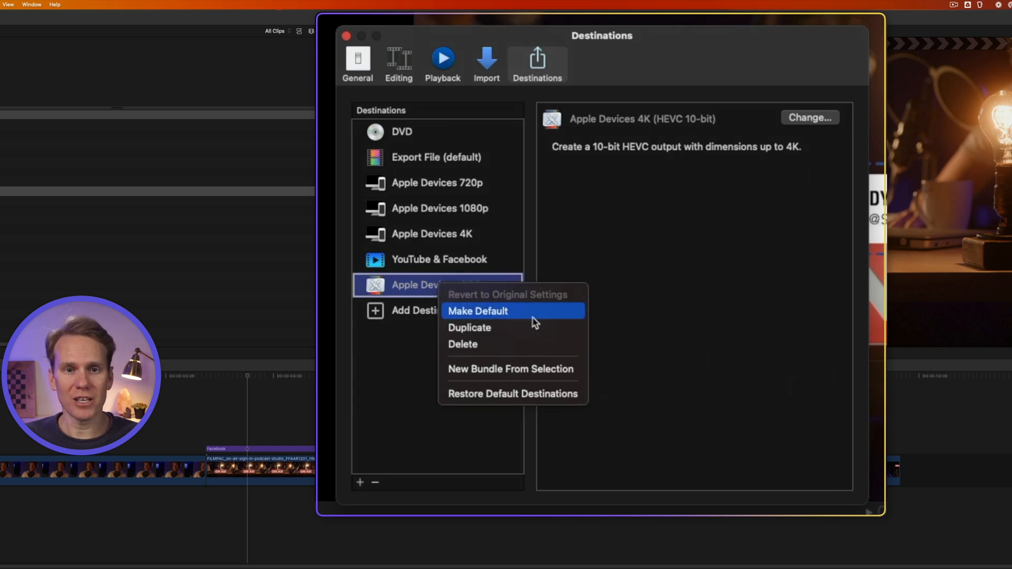
key("cmd+e")
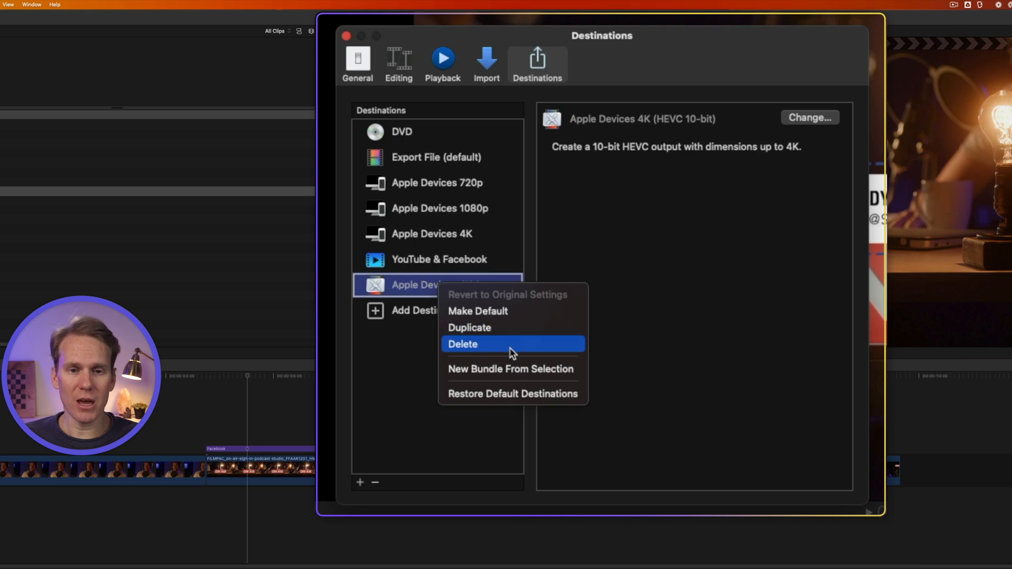
mouse_move(565, 378)
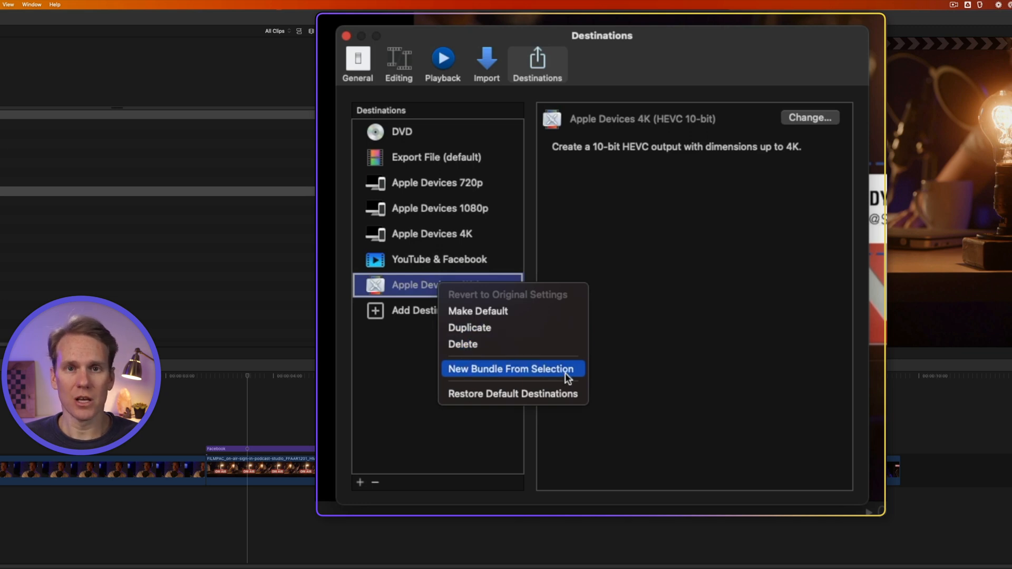
left_click(512, 369)
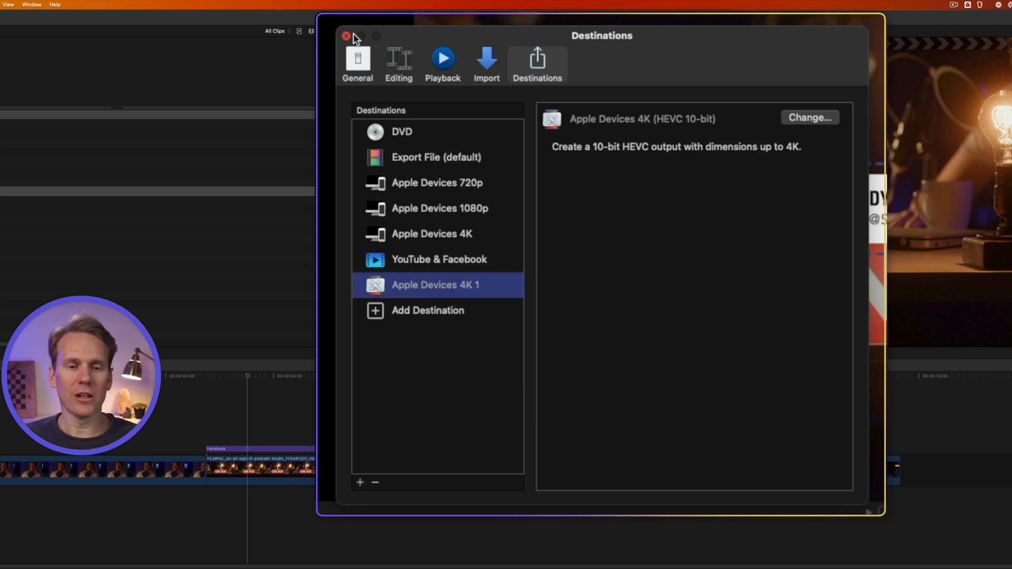
Step: Share the project to the Apple Devices 4K (HEVC 10-bit) destination and review its export settings
left_click(347, 35)
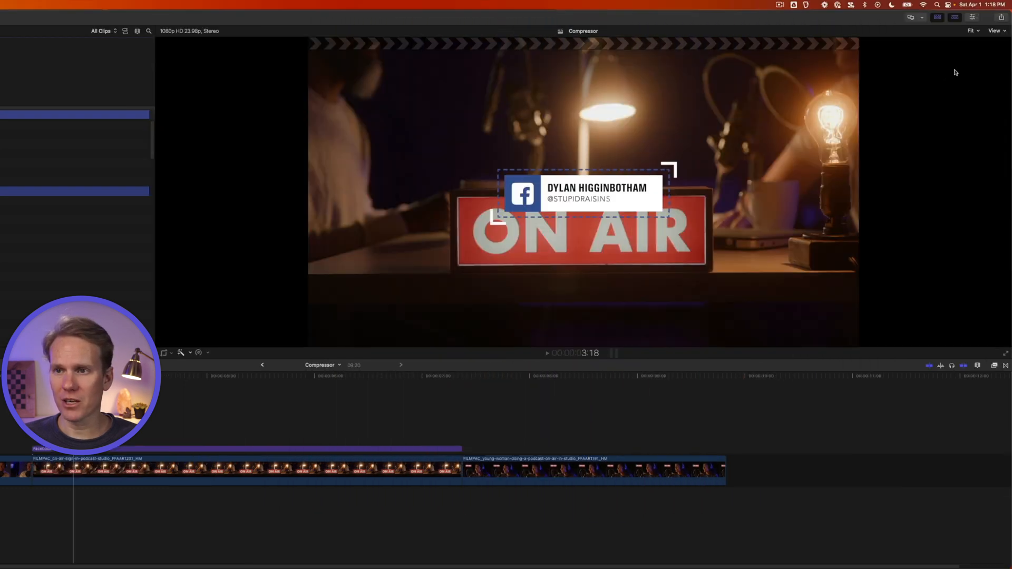
left_click(985, 41)
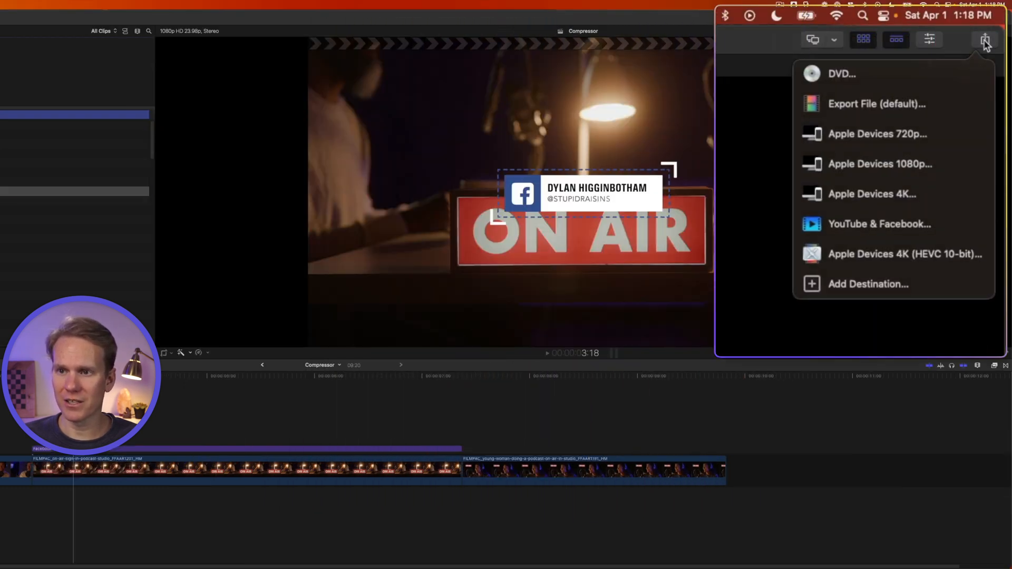
left_click(903, 254)
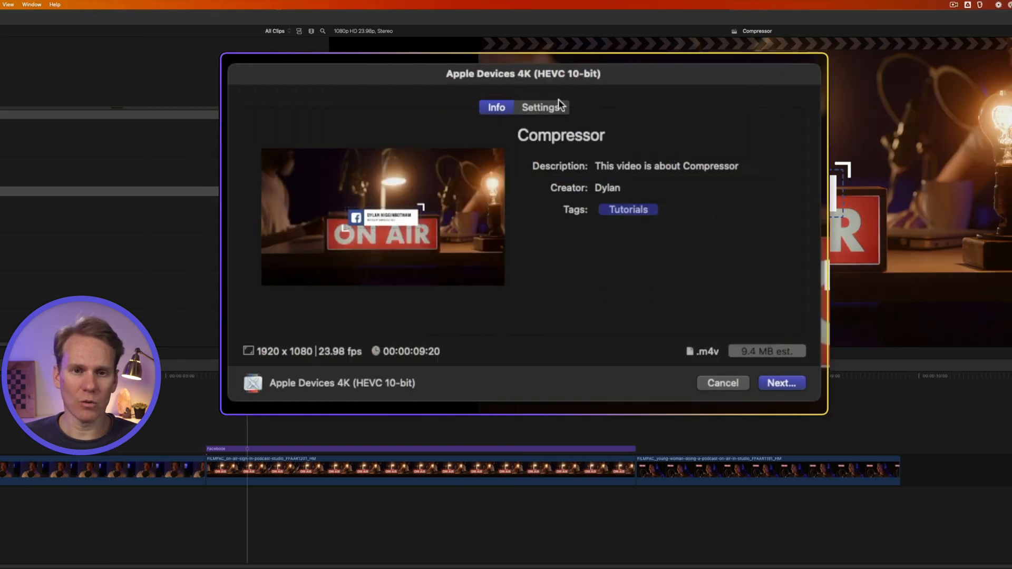
left_click(540, 108)
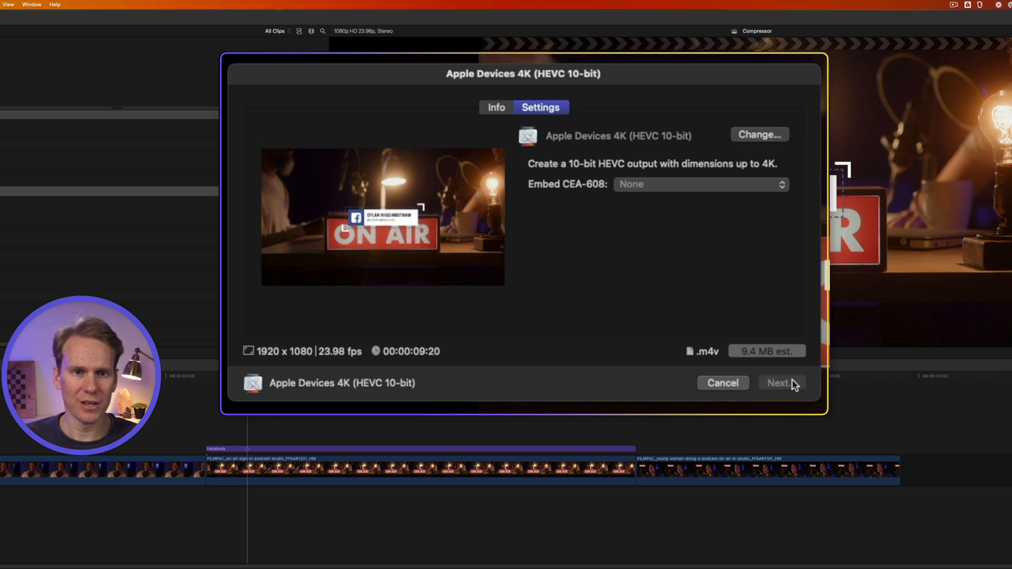
left_click(778, 383)
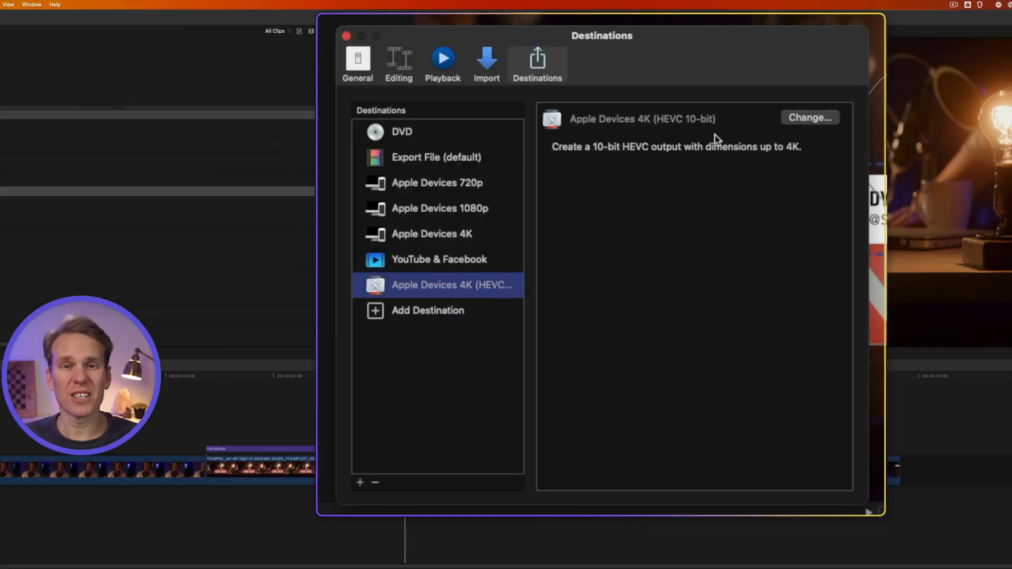
mouse_move(810, 117)
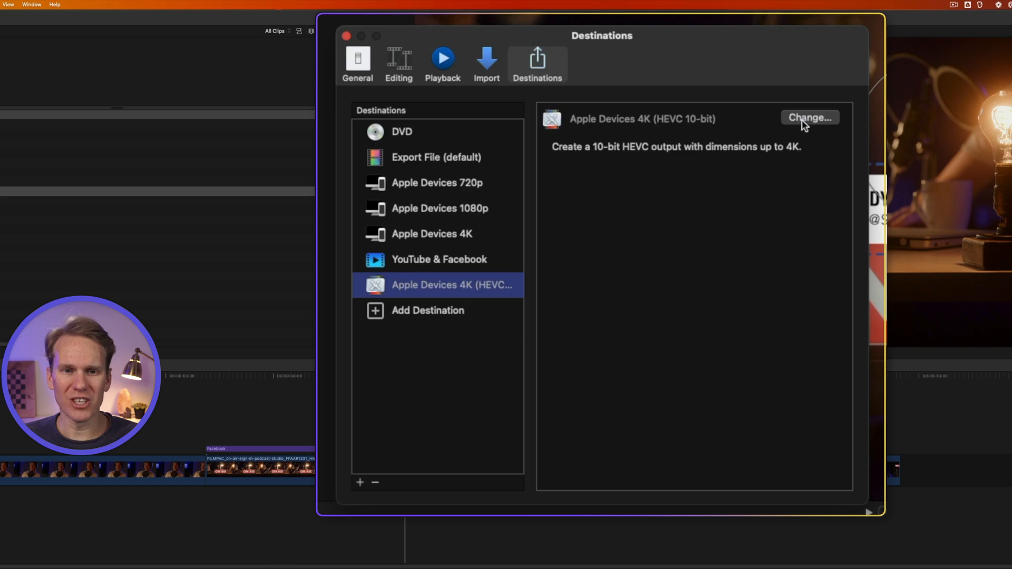
Step: Change which Compressor setting the Apple Devices 4K (HEVC 10-bit) destination uses
left_click(809, 117)
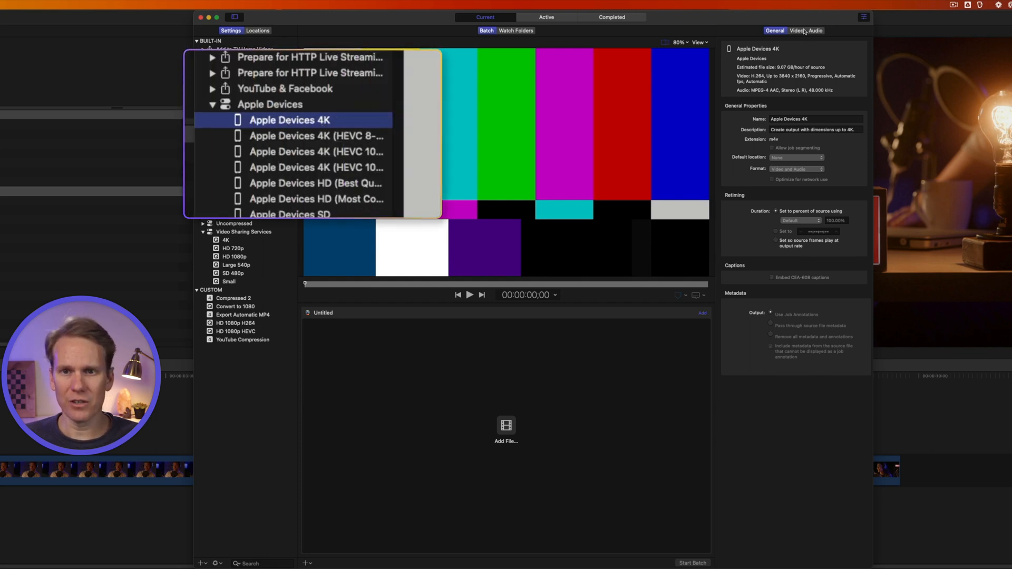
Step: Duplicate the Apple Devices 4K setting into the Custom group
left_click(802, 30)
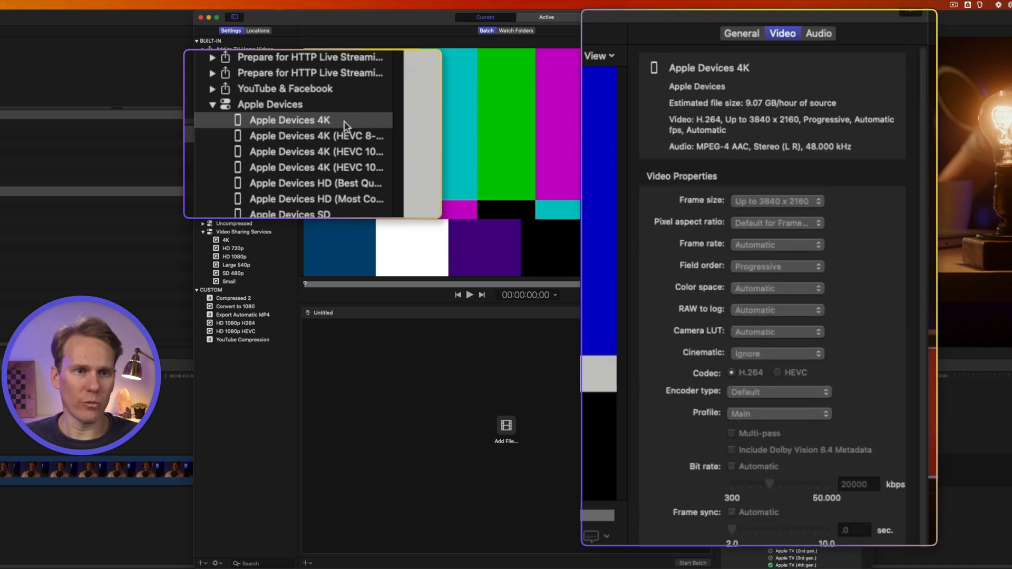
right_click(289, 120)
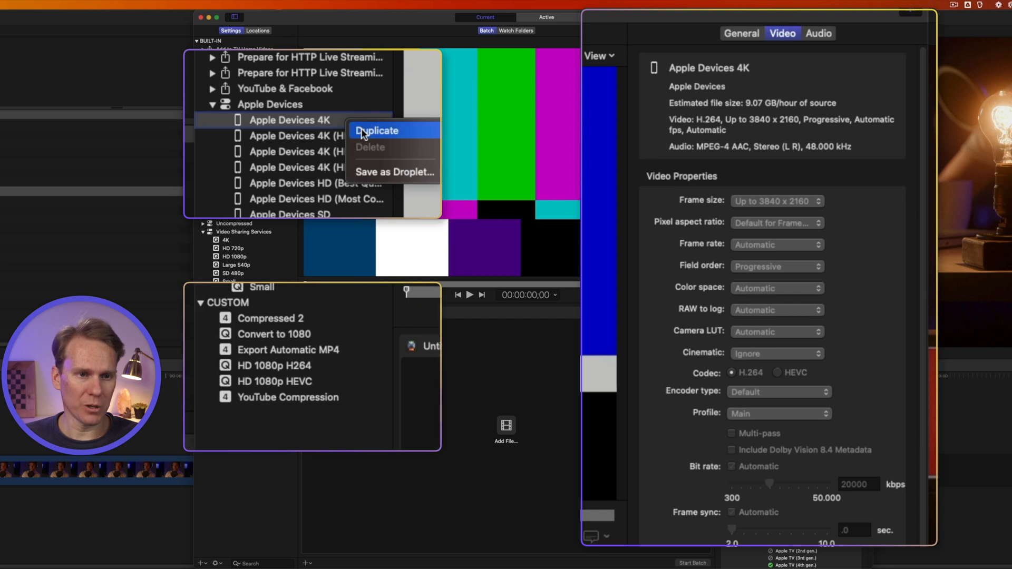
left_click(378, 130)
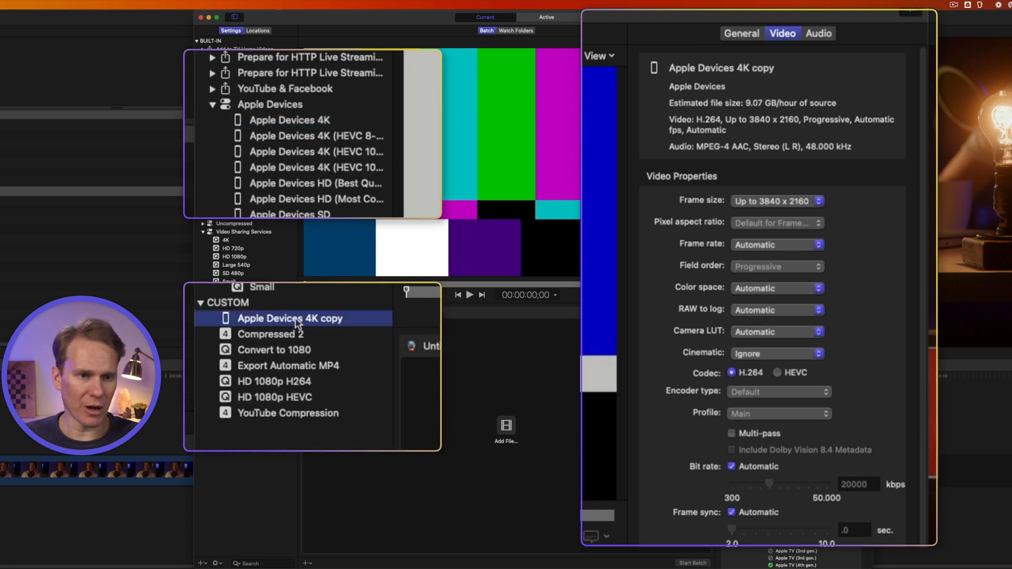
mouse_move(791, 200)
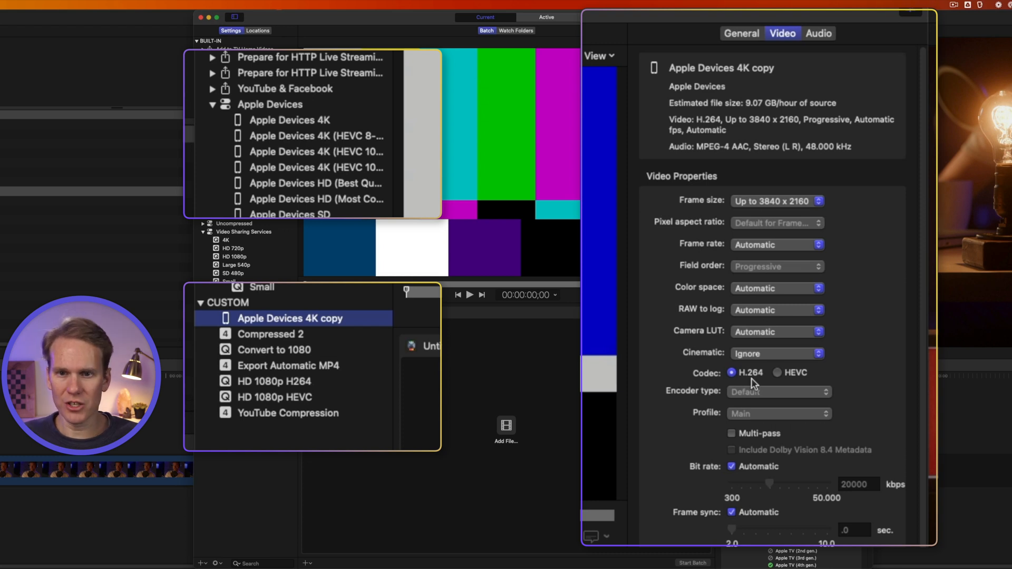
Step: Give the copy the HEVC codec, Slower (higher quality) encoding and a 10000 kbps bit rate
left_click(778, 372)
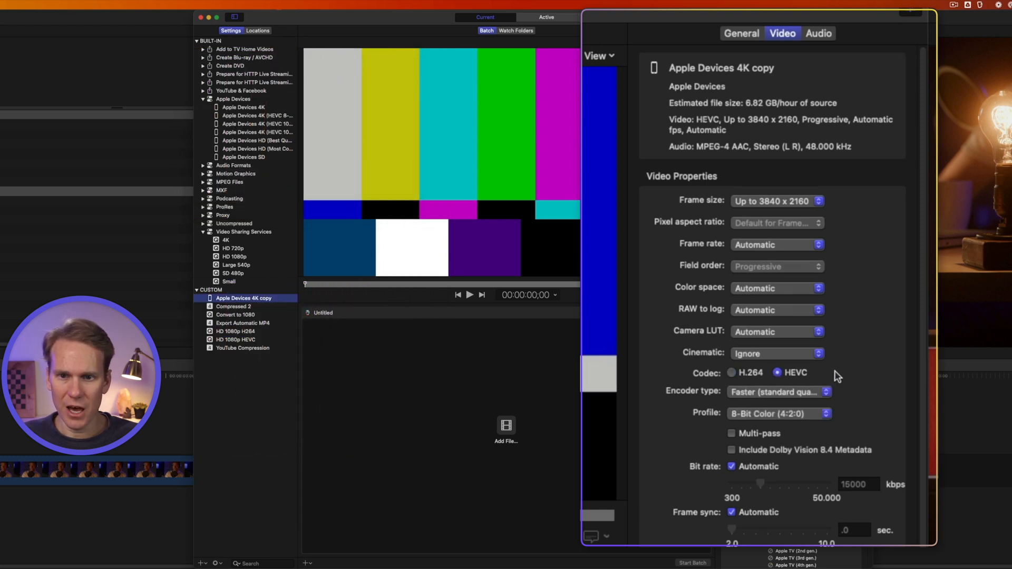
left_click(779, 392)
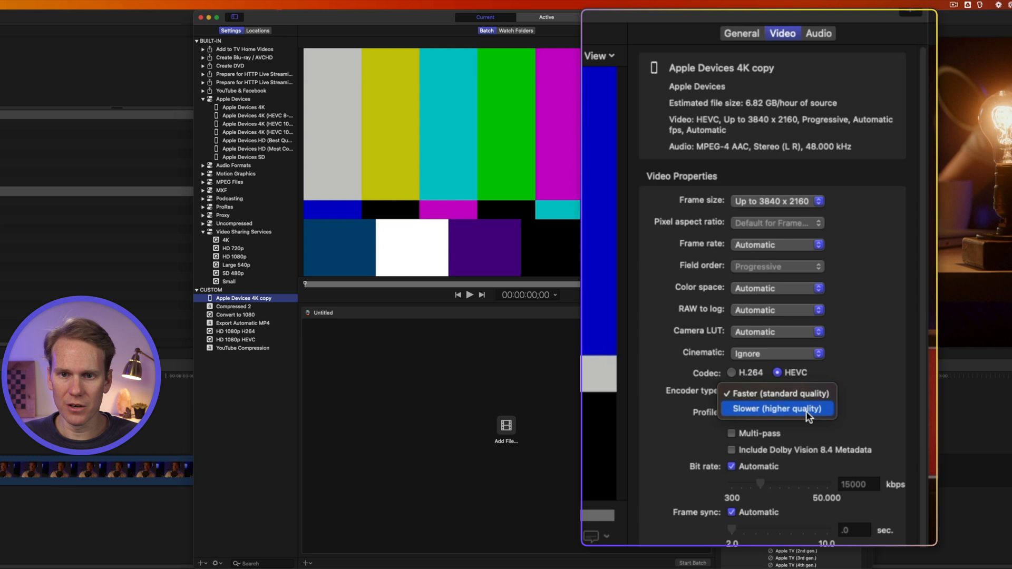
left_click(777, 408)
type("100")
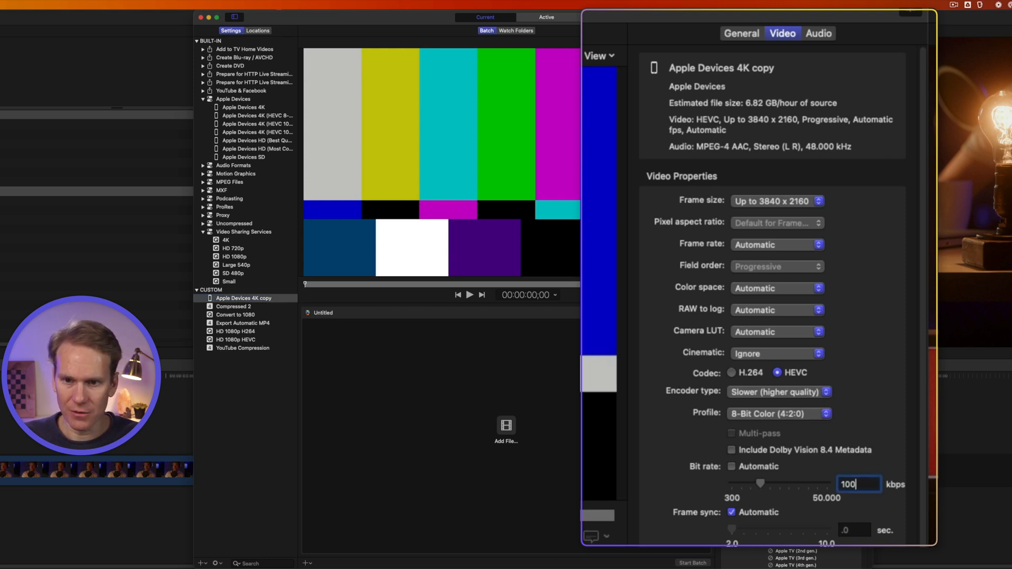
scroll("down", 3)
type("00")
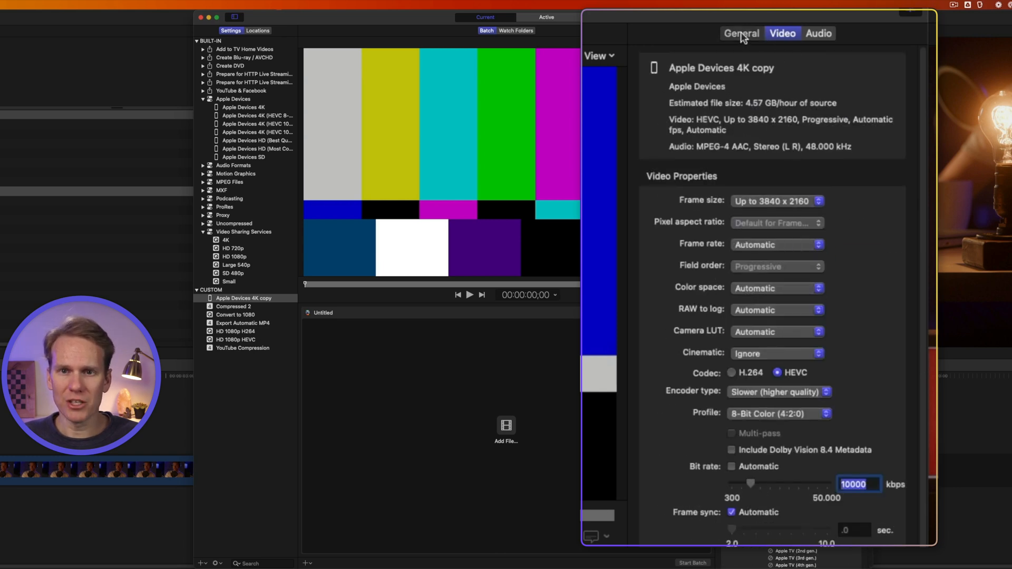
Step: Rename the custom setting to Apple Devices 4K HEVC 10k in the General inspector
left_click(740, 33)
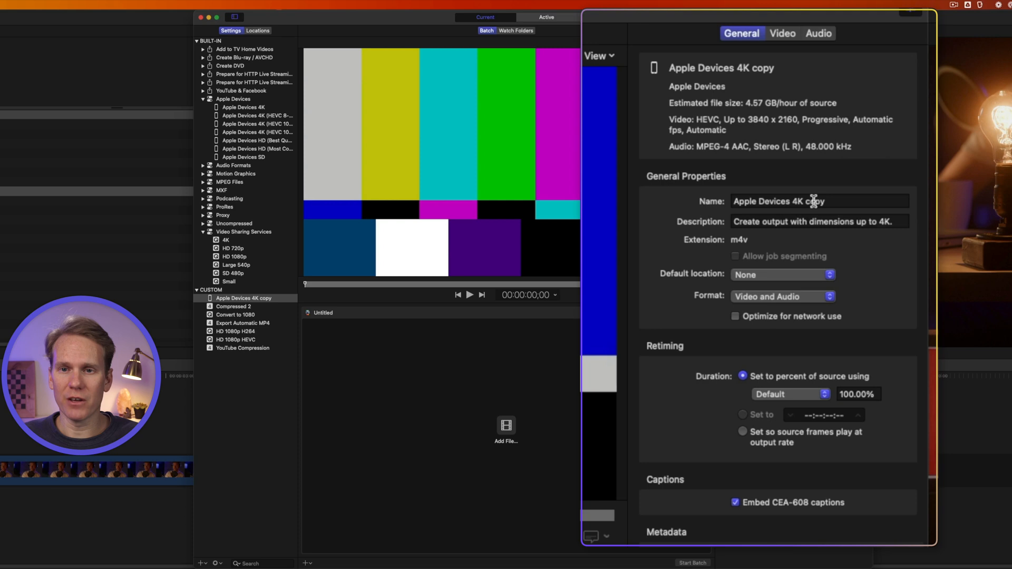
double_click(815, 200)
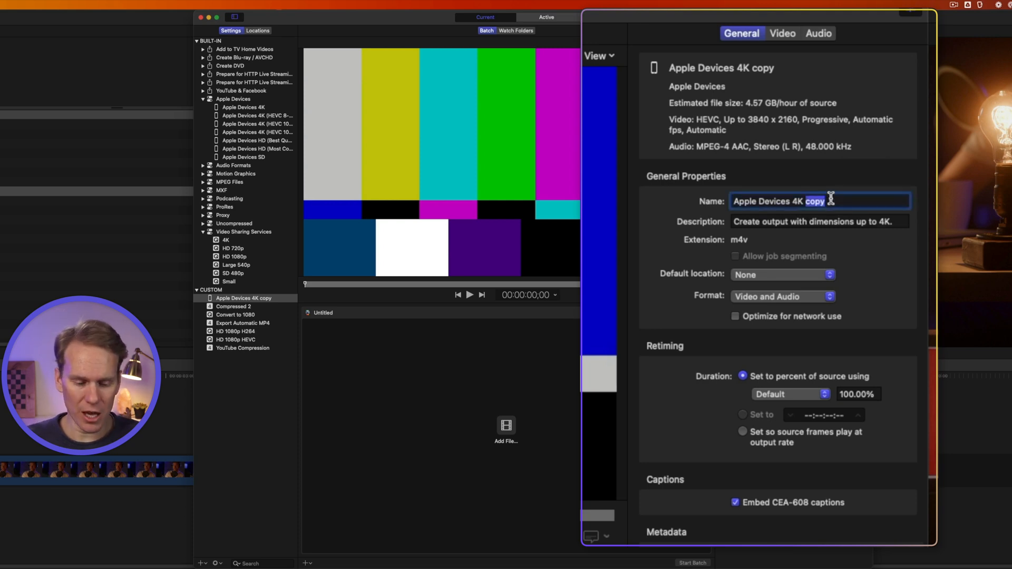
type("HEVC")
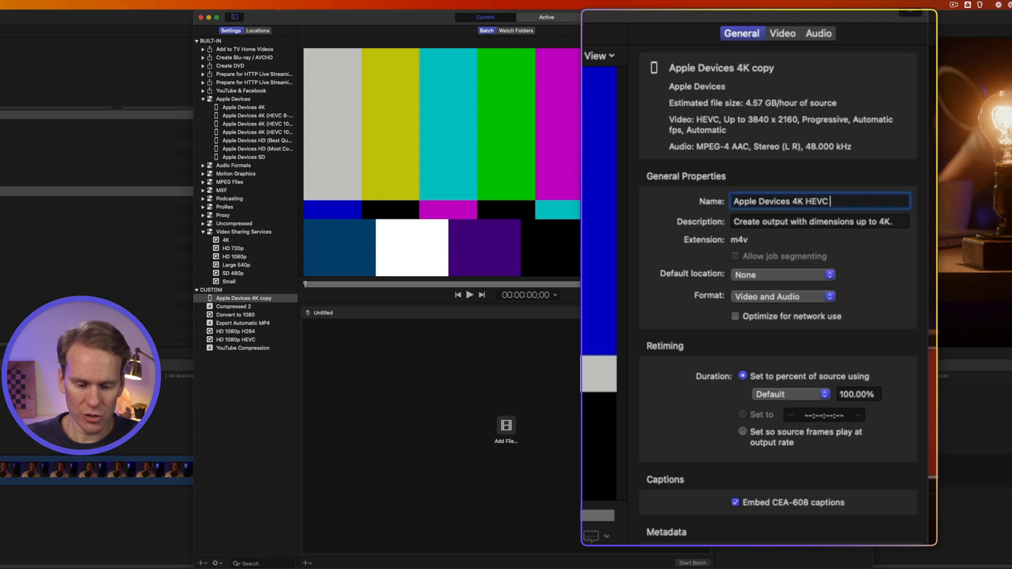
type("10k")
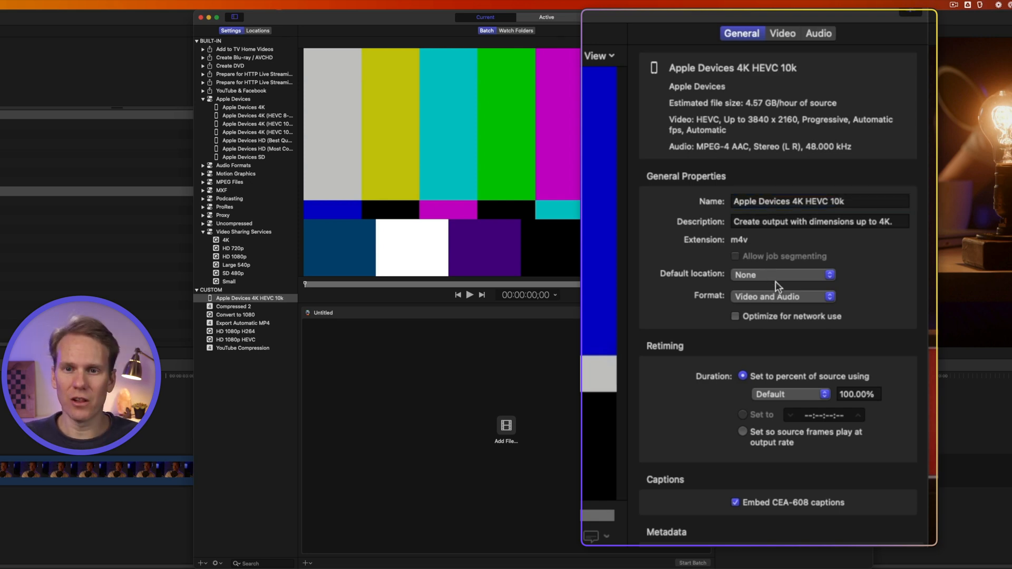
left_click(782, 275)
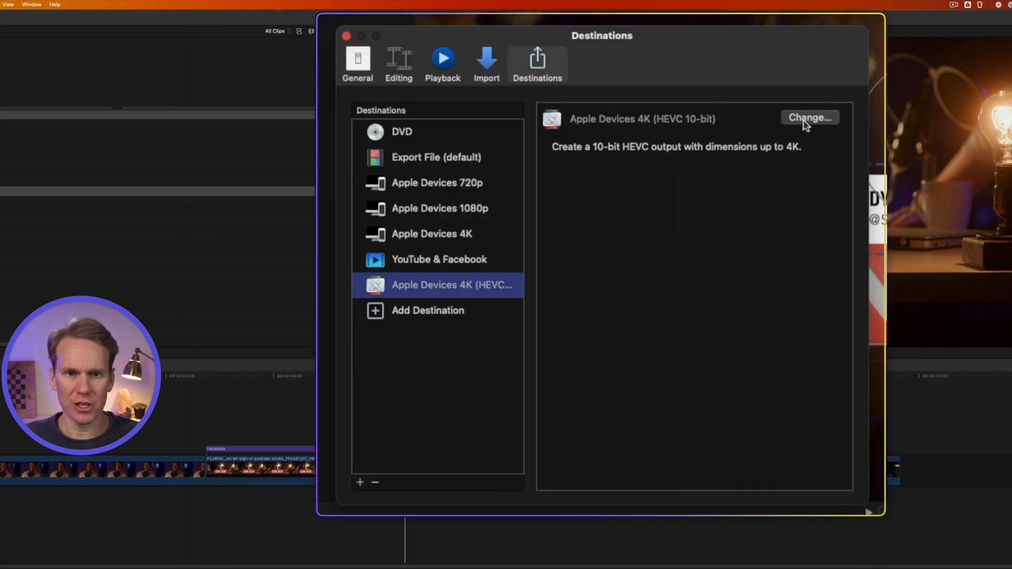
Step: Bring up the setting chooser for Apple Devices 4K (HEVC 10-bit) and scroll to the Custom settings
left_click(809, 117)
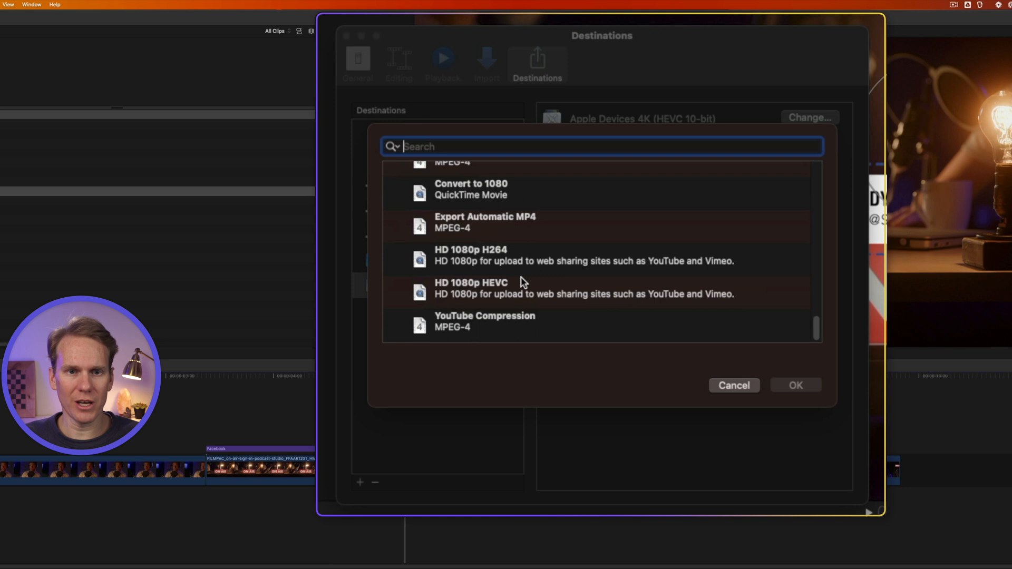
scroll("down", 3)
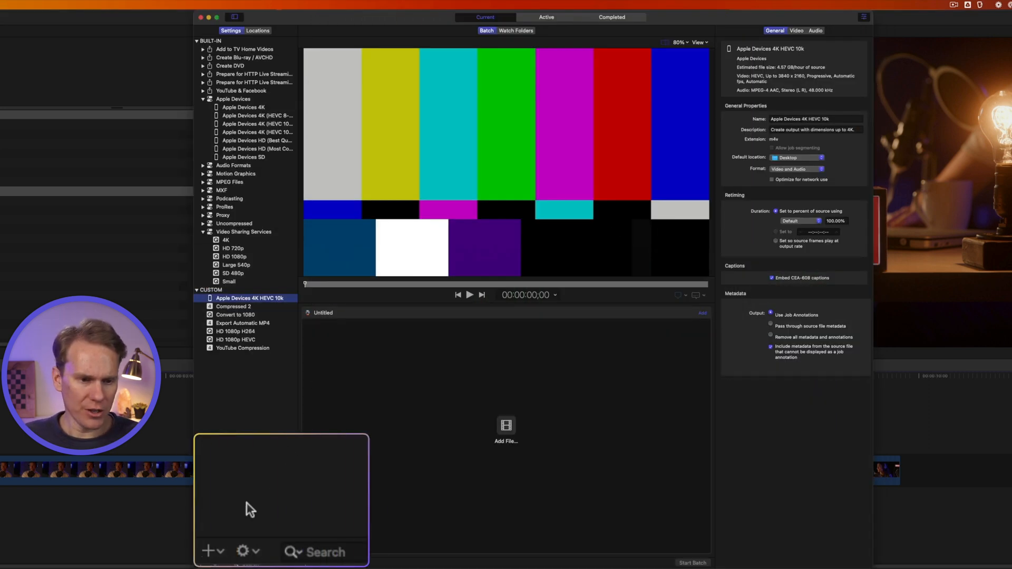
mouse_move(208, 552)
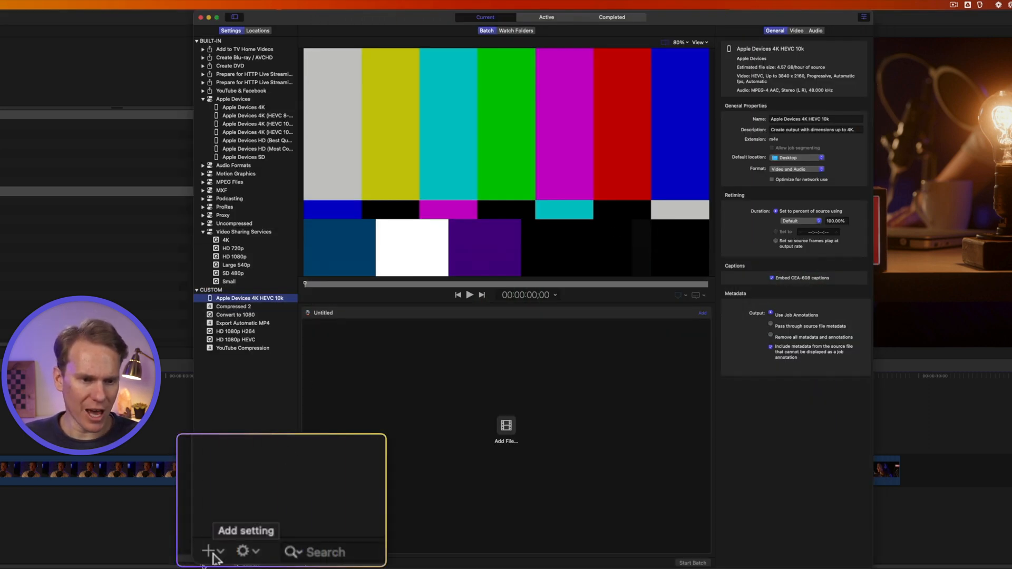
Step: Add a custom setting named 'Dylan's Fabulous Setting' using the QuickTime Movie format
left_click(208, 552)
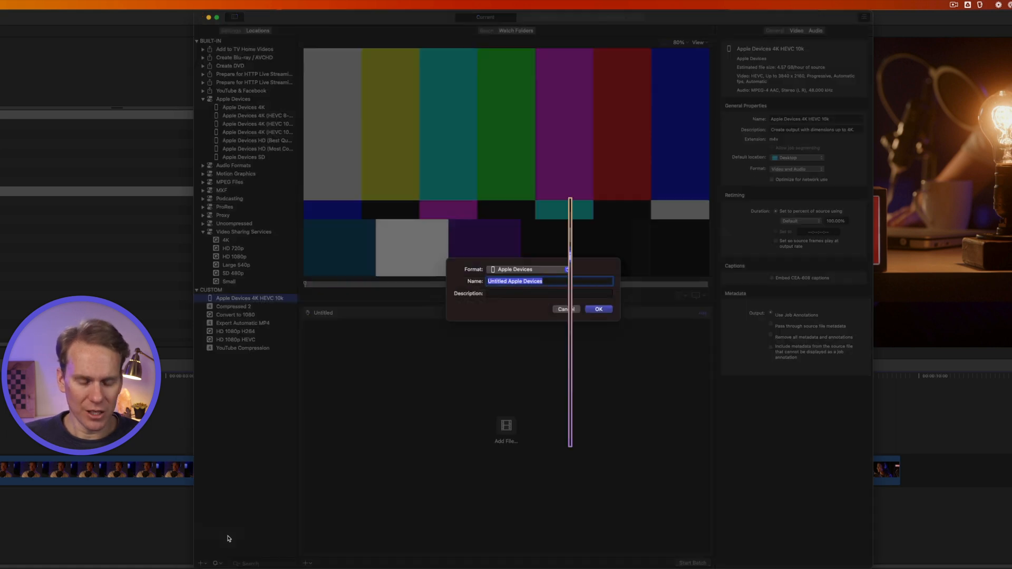
type("Dylan's Fa")
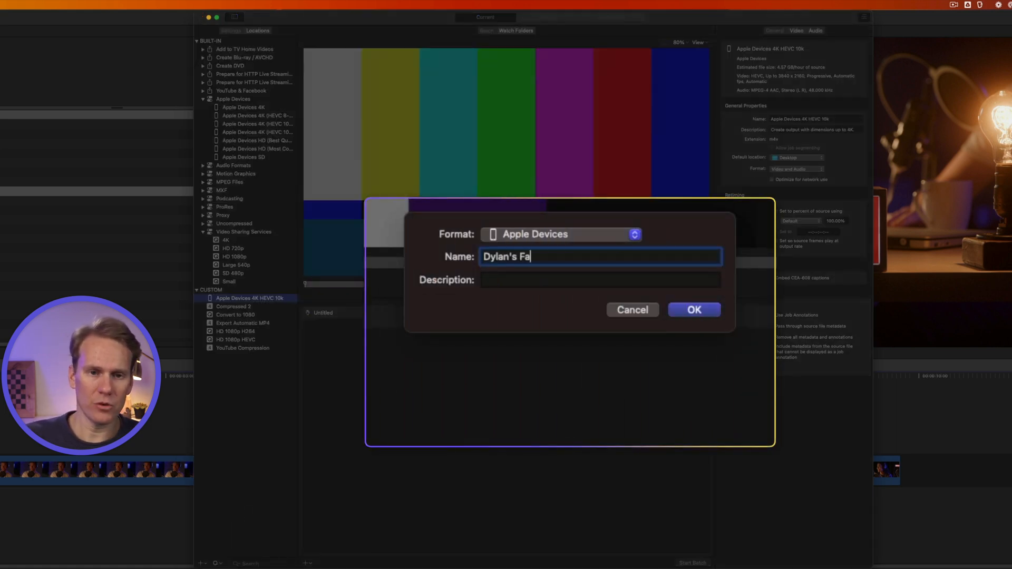
type("bulous Setting")
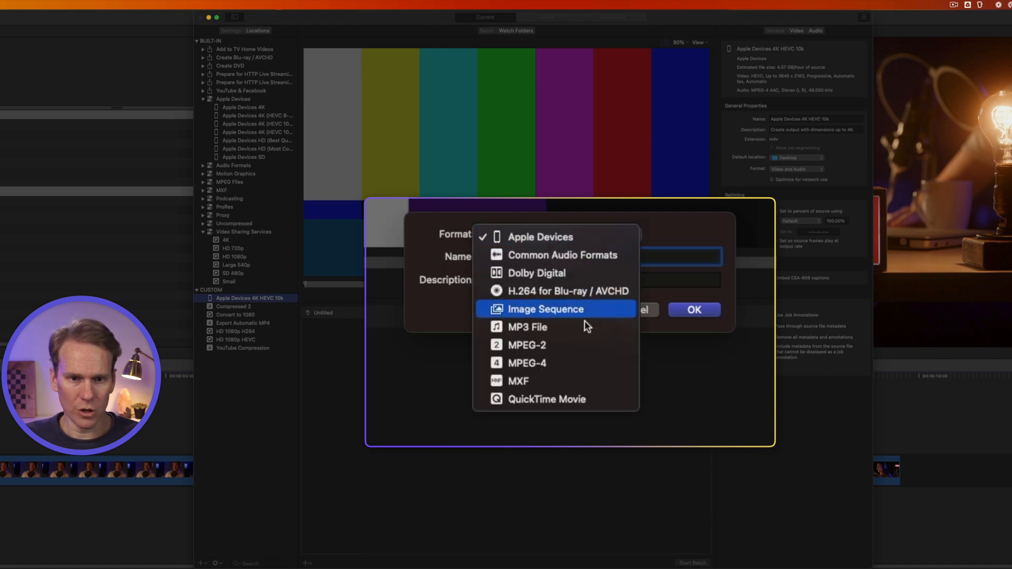
left_click(546, 399)
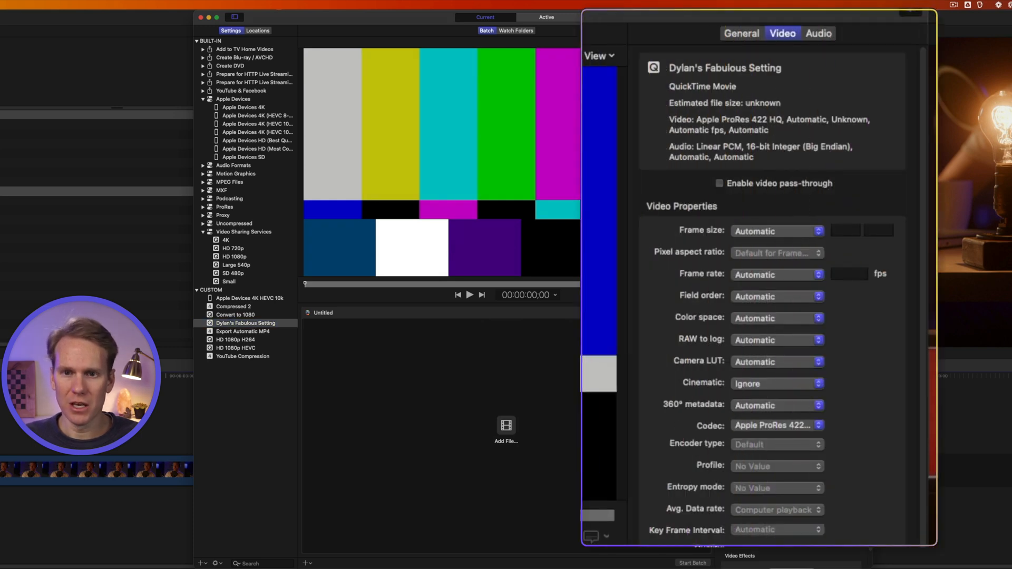
Step: Set frame size up to 4096 x 2304, frame rate 23.976 and the H.264 codec
left_click(777, 231)
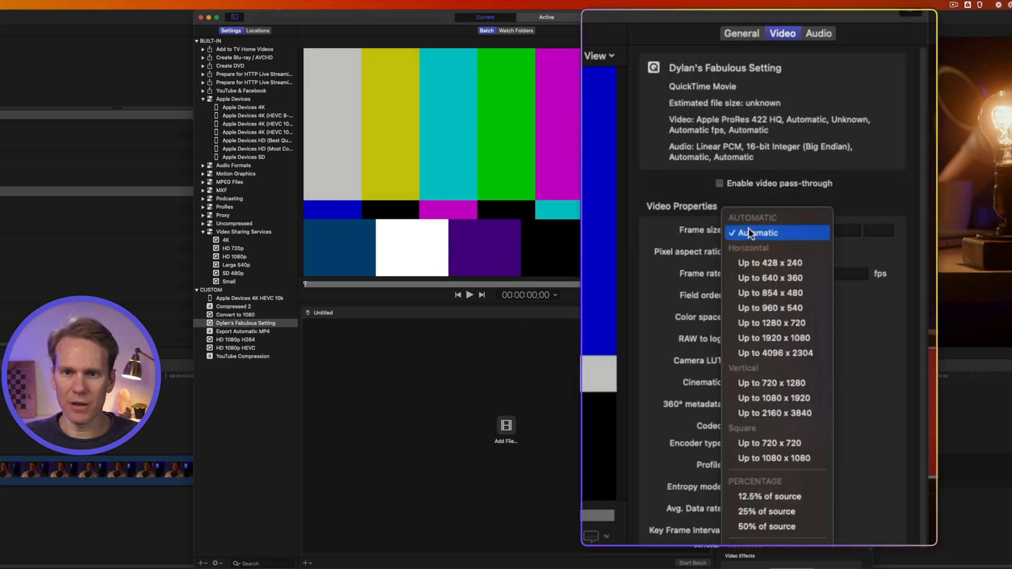
mouse_move(775, 354)
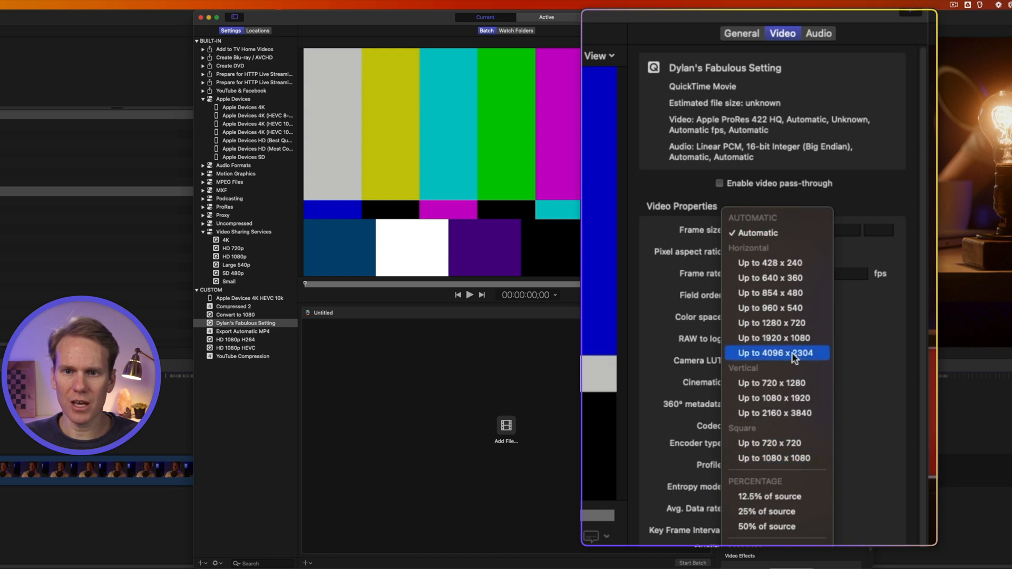
left_click(775, 354)
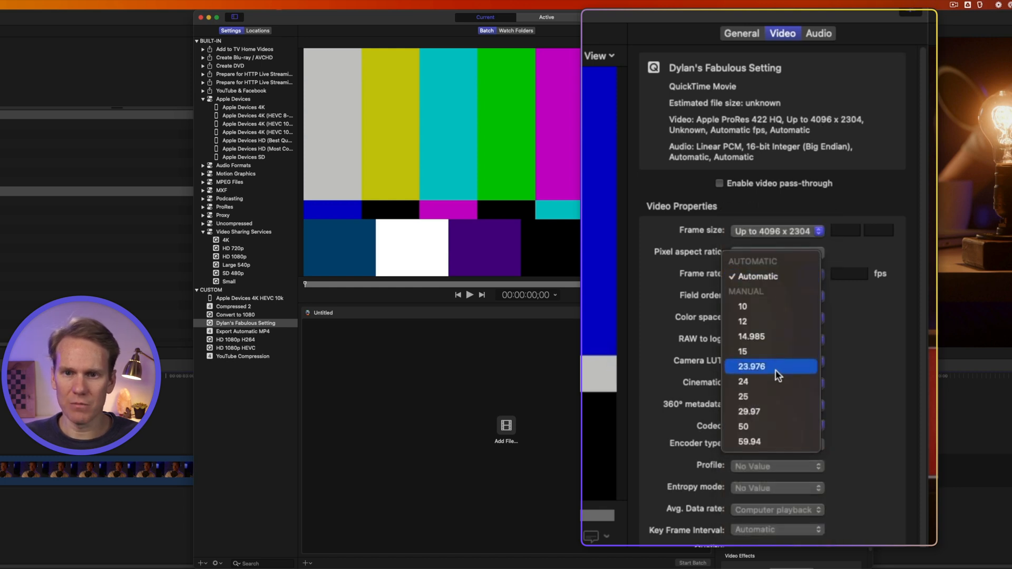
left_click(750, 366)
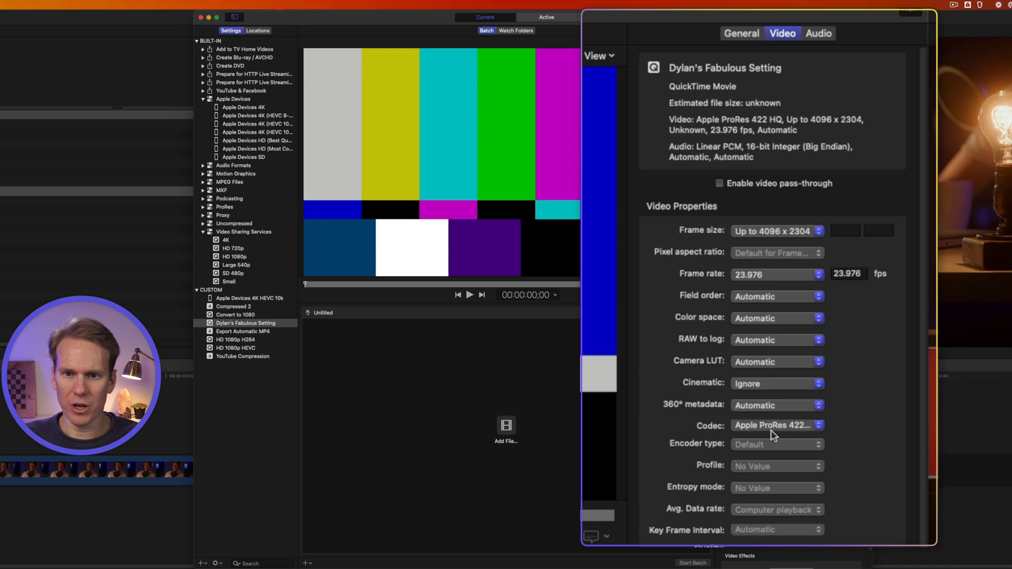
left_click(775, 425)
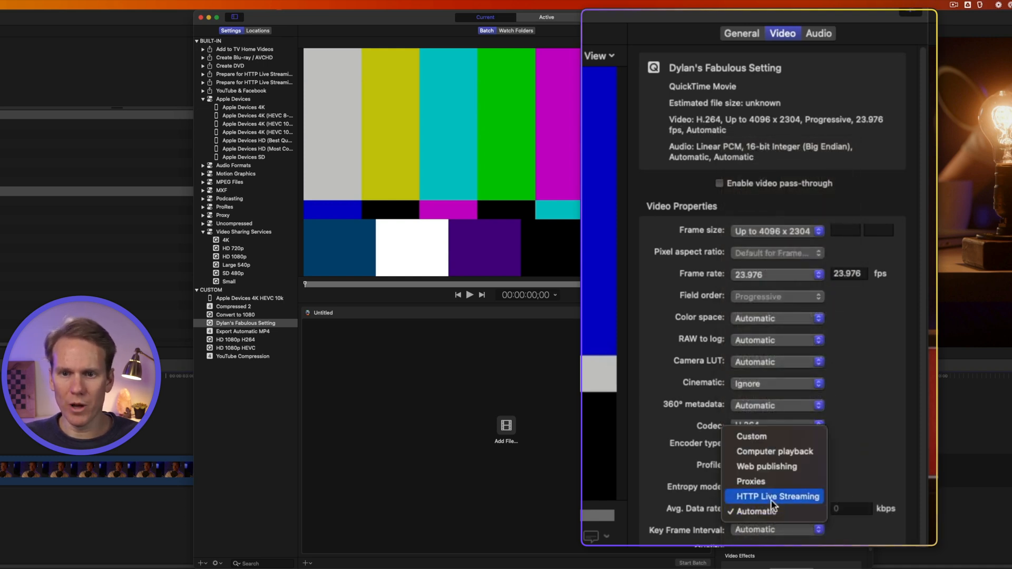
left_click(767, 466)
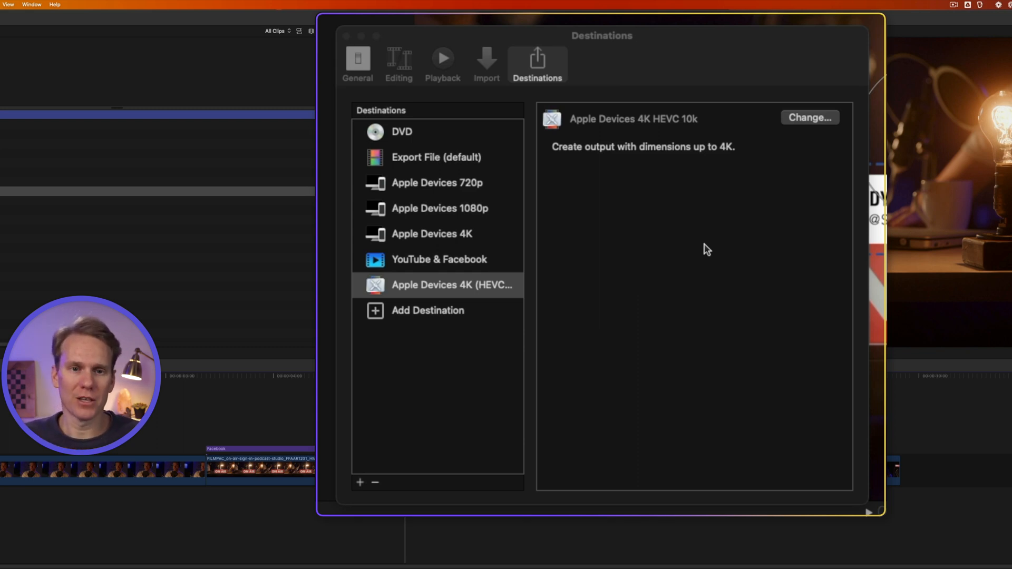
Step: Add a Bundle destination containing the custom Compressor setting, confirm it and close preferences
left_click(427, 310)
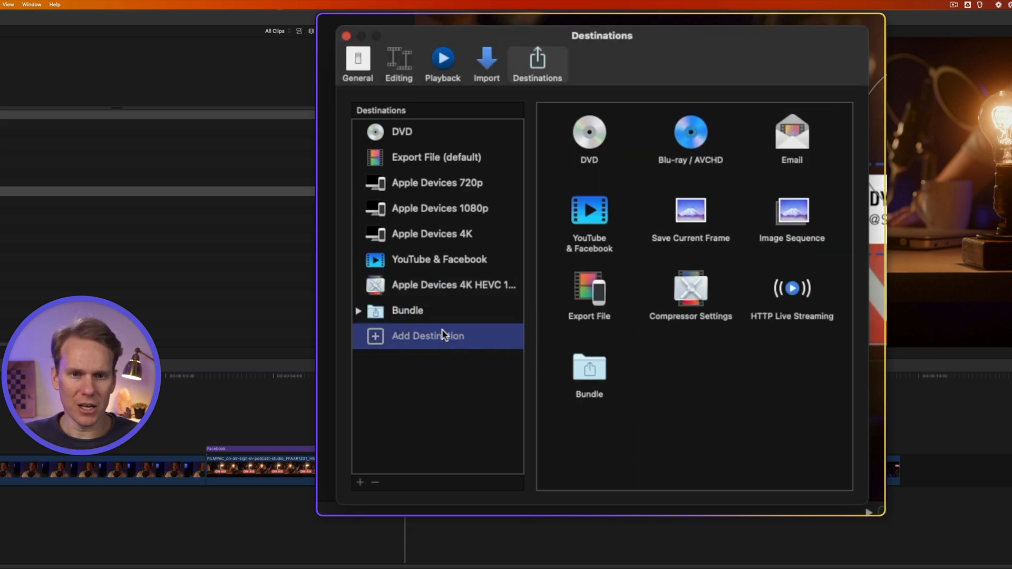
left_click_drag(588, 210, 474, 313)
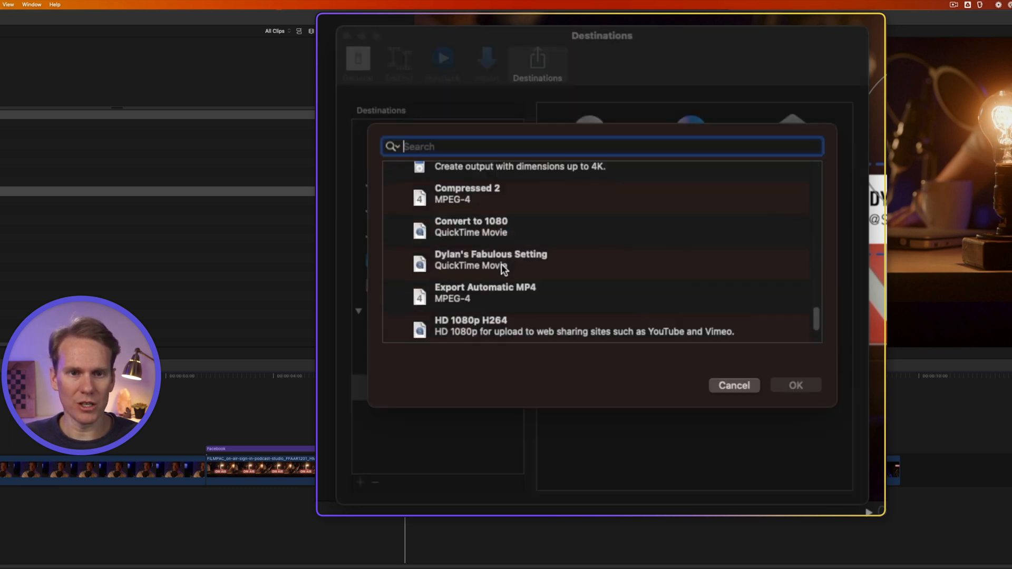
left_click(490, 260)
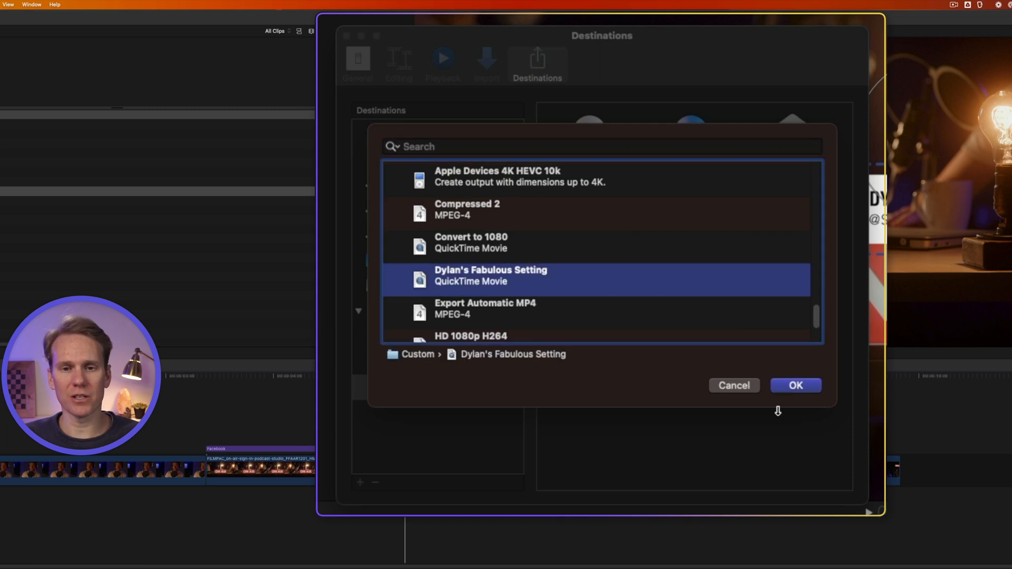
left_click(795, 386)
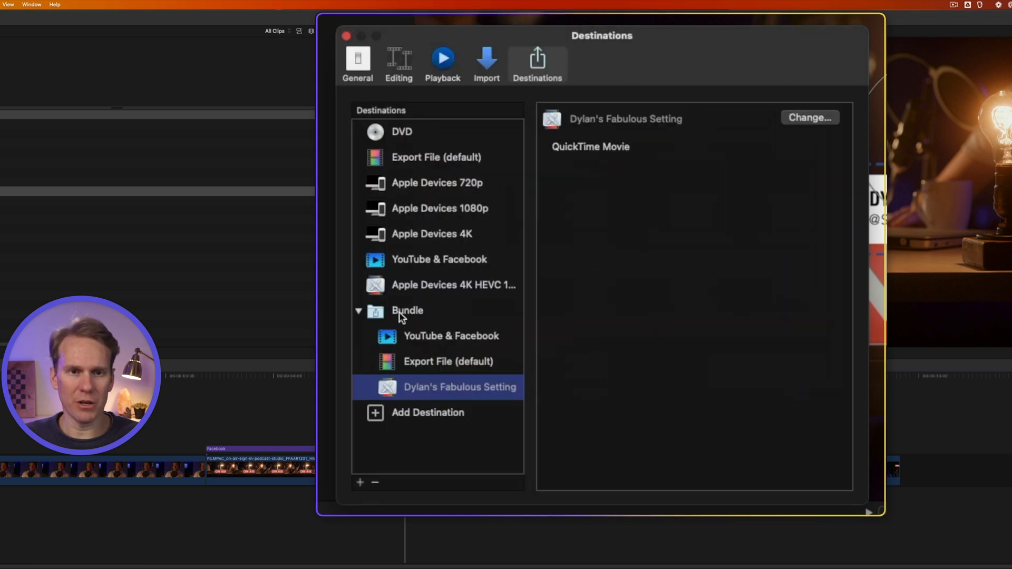
left_click(346, 36)
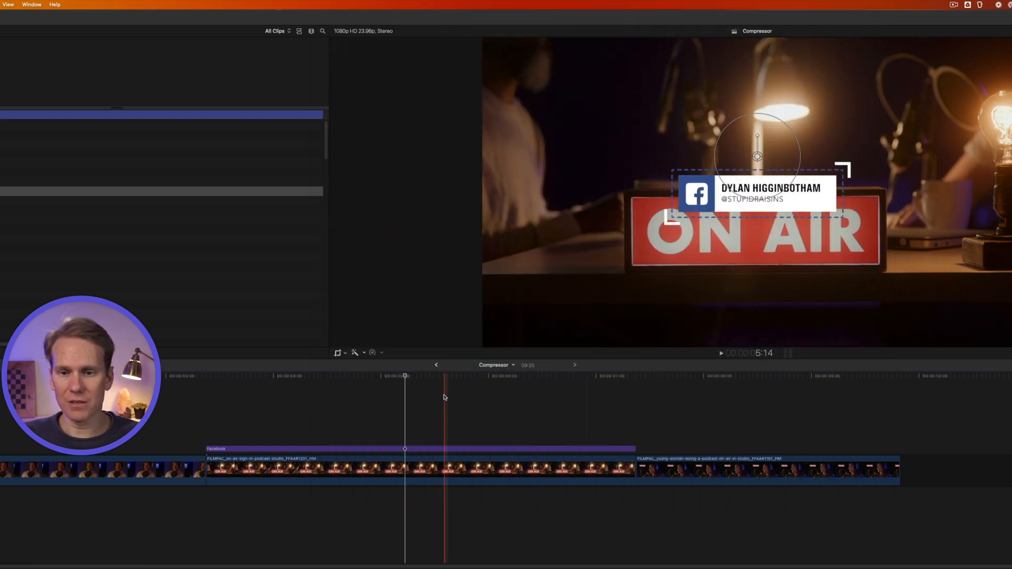
Step: Share the project through the Bundle, reviewing each output's roles and settings, and save to the Desktop
left_click(982, 39)
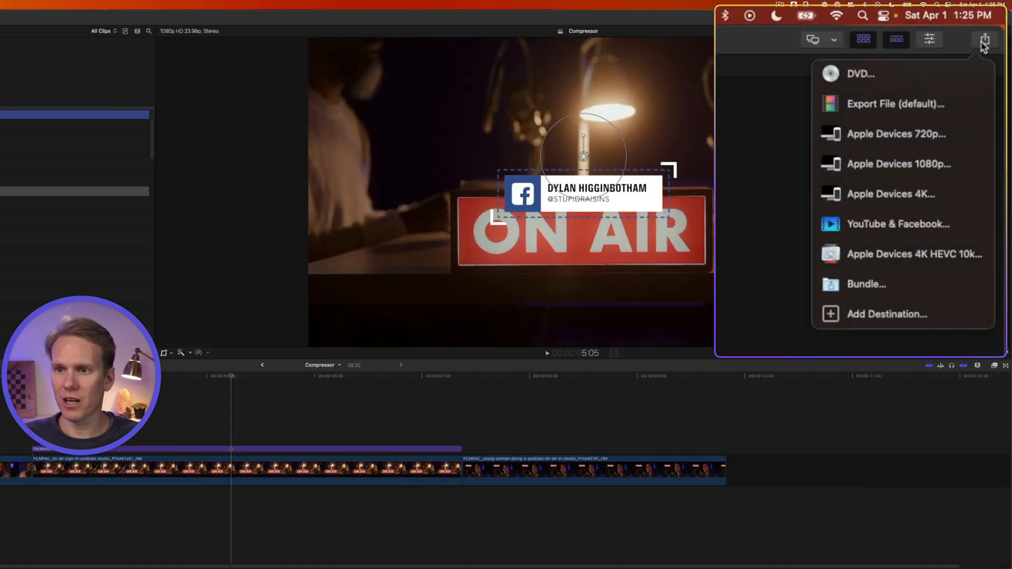
left_click(867, 283)
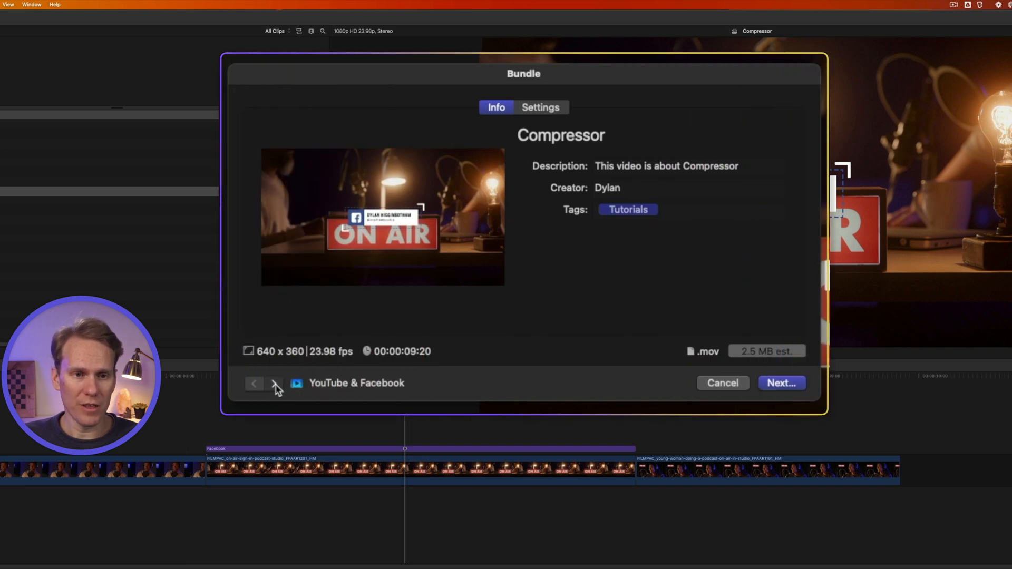
left_click(274, 383)
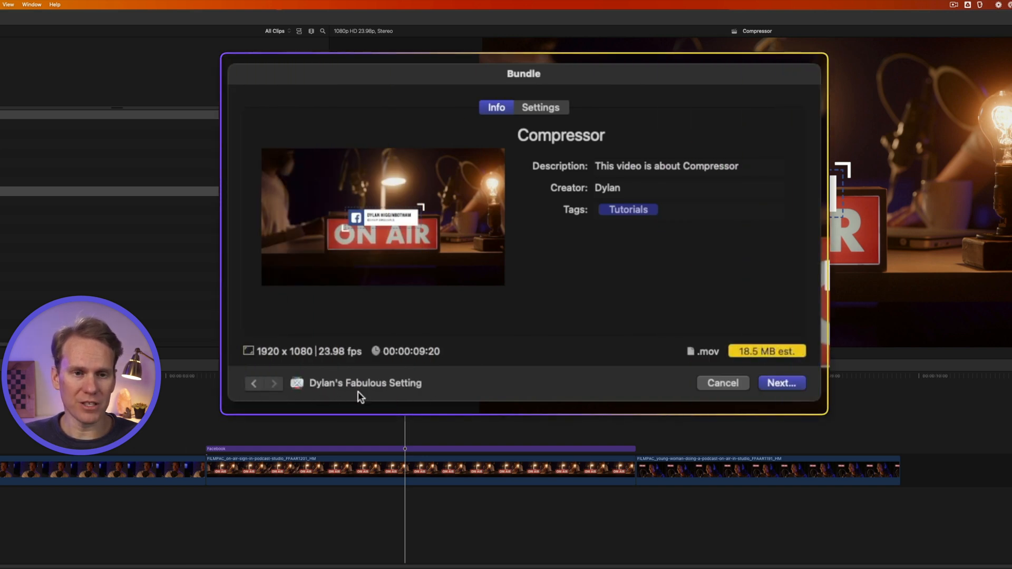
left_click(274, 383)
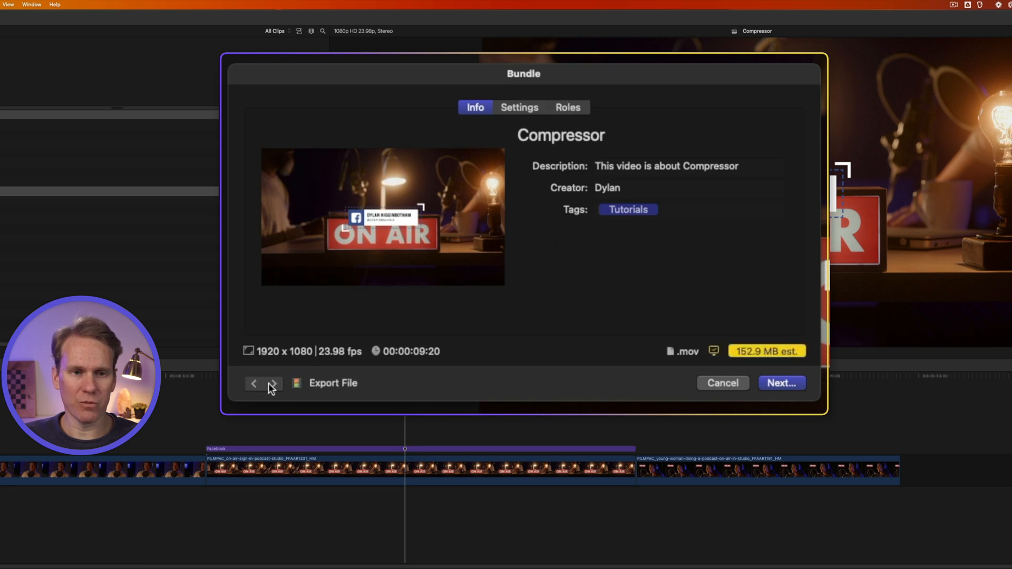
mouse_move(525, 106)
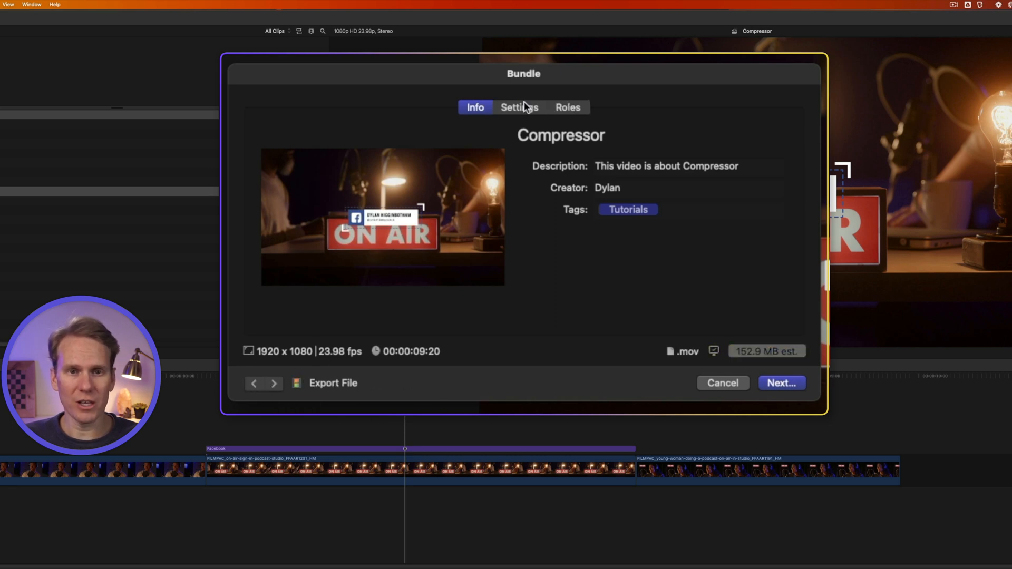
left_click(568, 108)
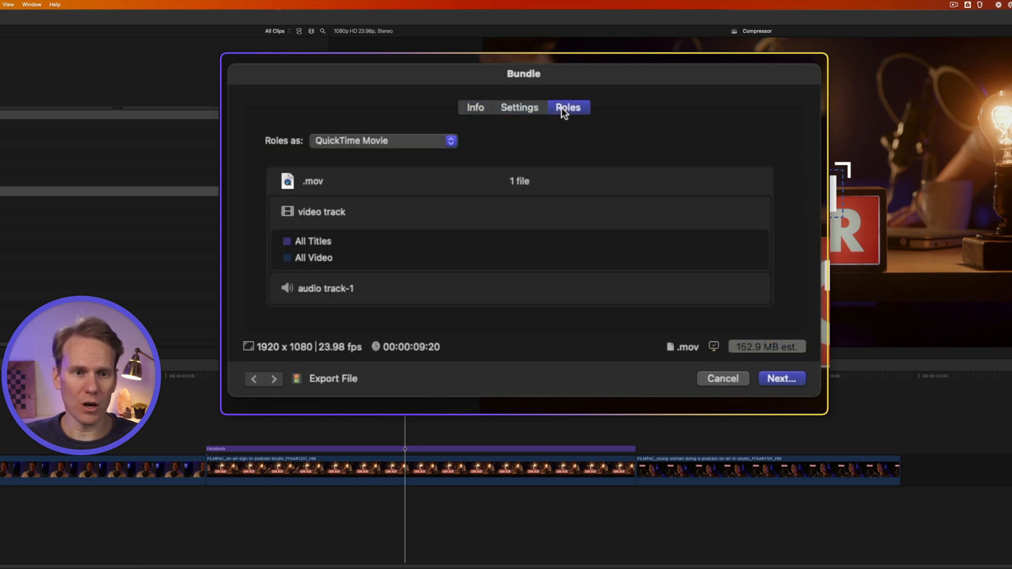
left_click(520, 108)
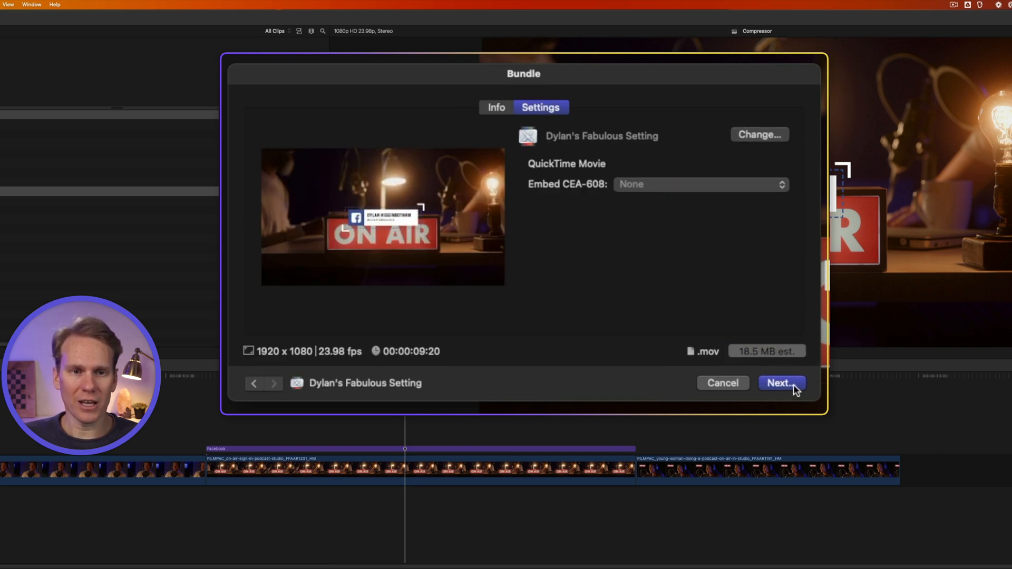
left_click(780, 383)
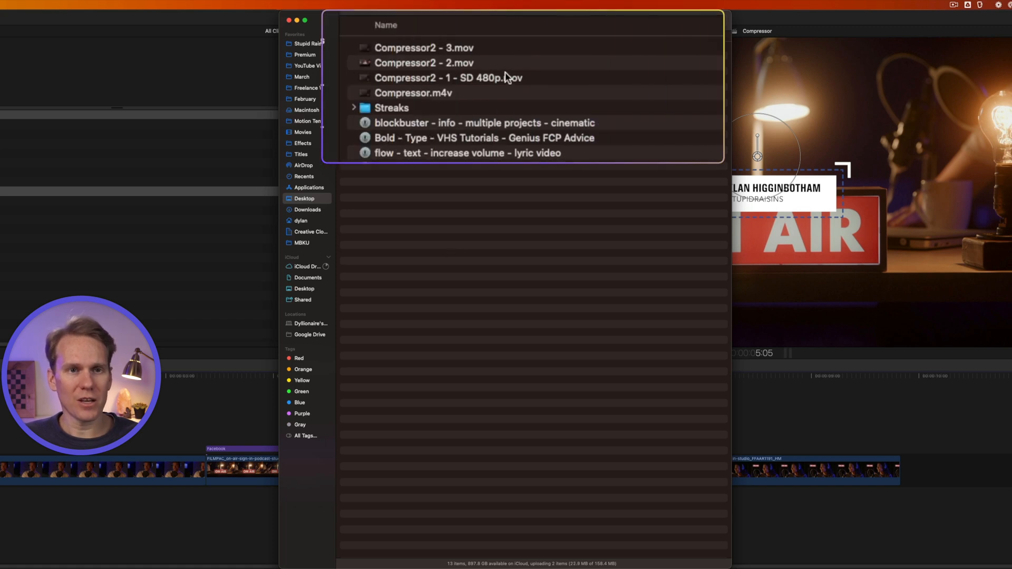
Step: Select the SD 480p and third exported movies on the desktop in Finder
left_click(448, 77)
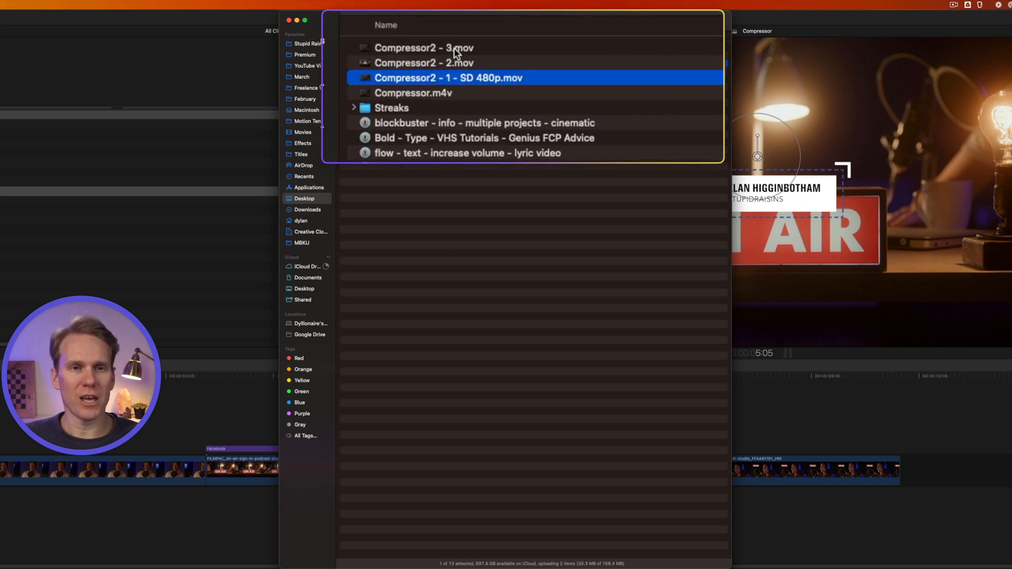
left_click(424, 48)
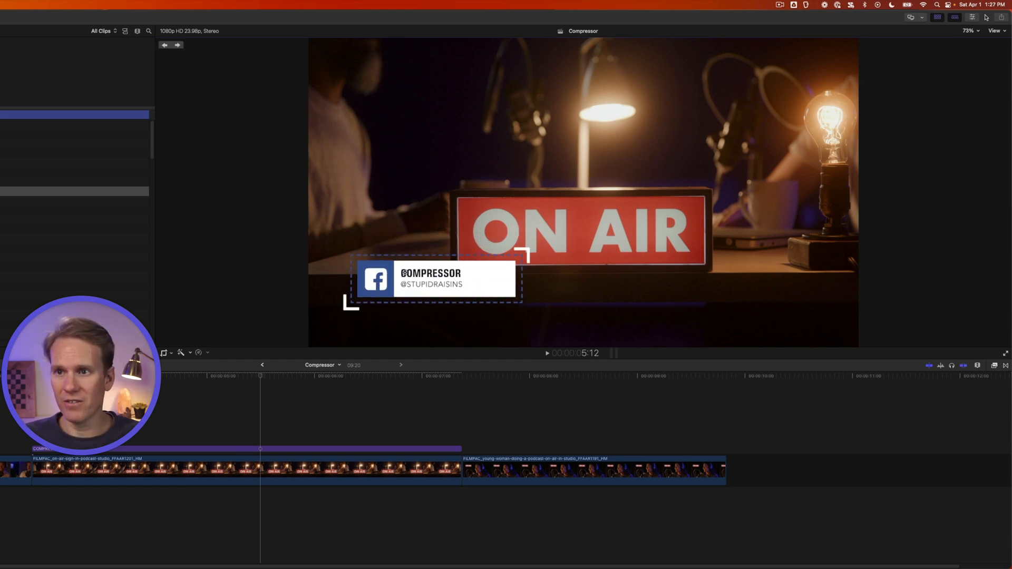
Step: Show the lower-third title's Color 1 in a colour wheel
left_click(962, 101)
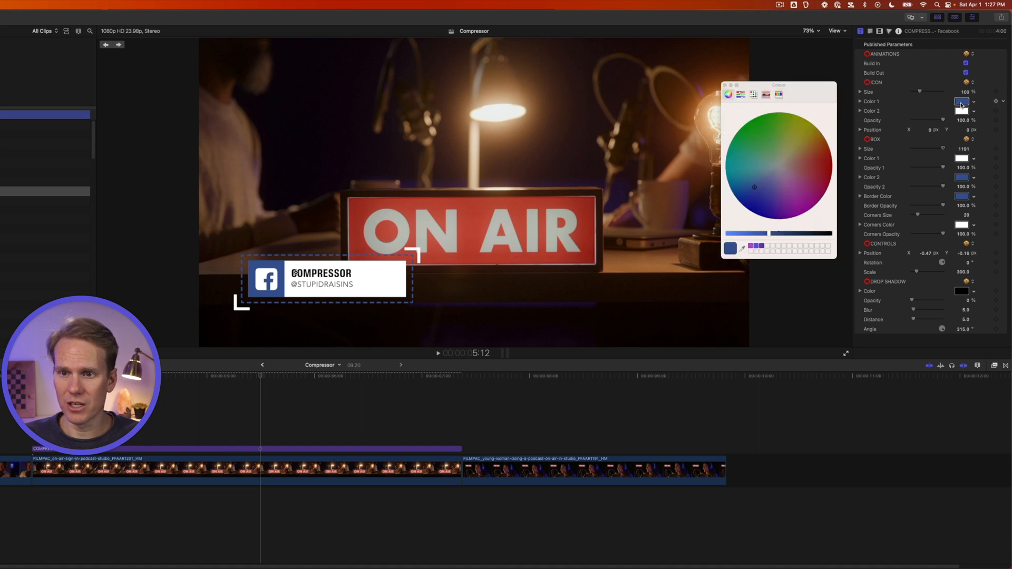